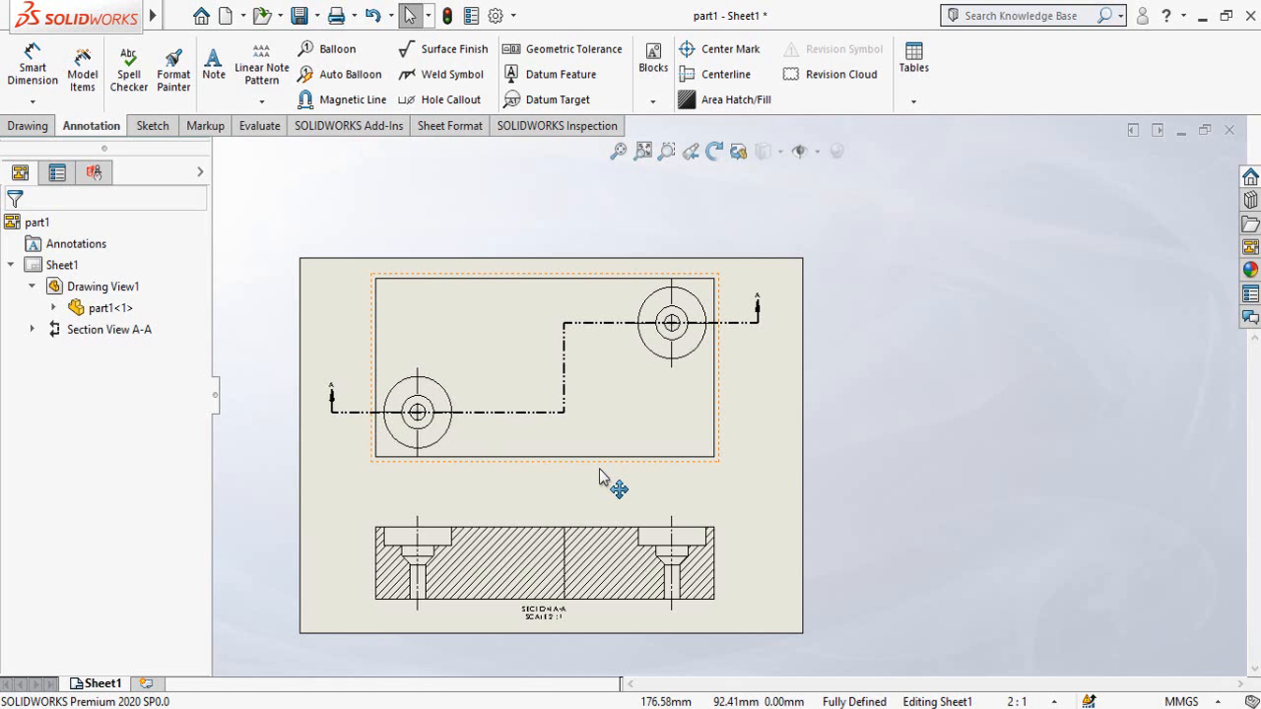
mouse_move(616, 488)
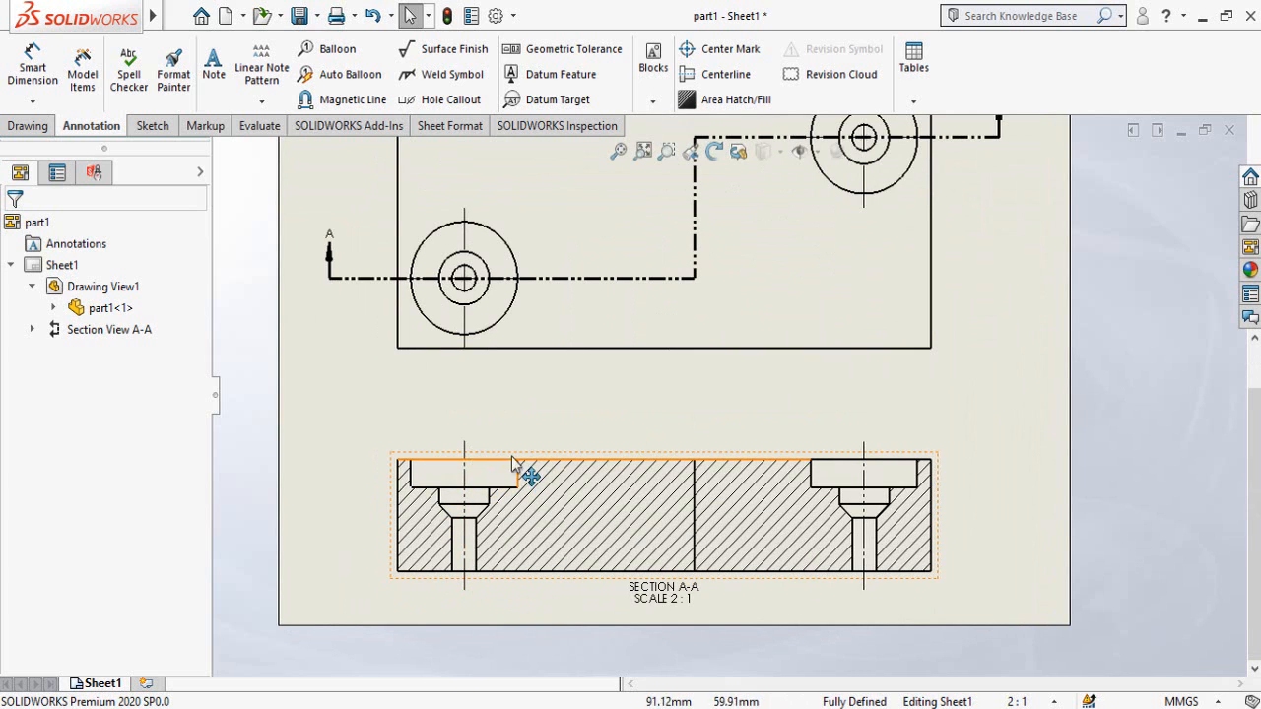
Switch from the finished drawing to the new empty part document Part4
scroll("down", 3)
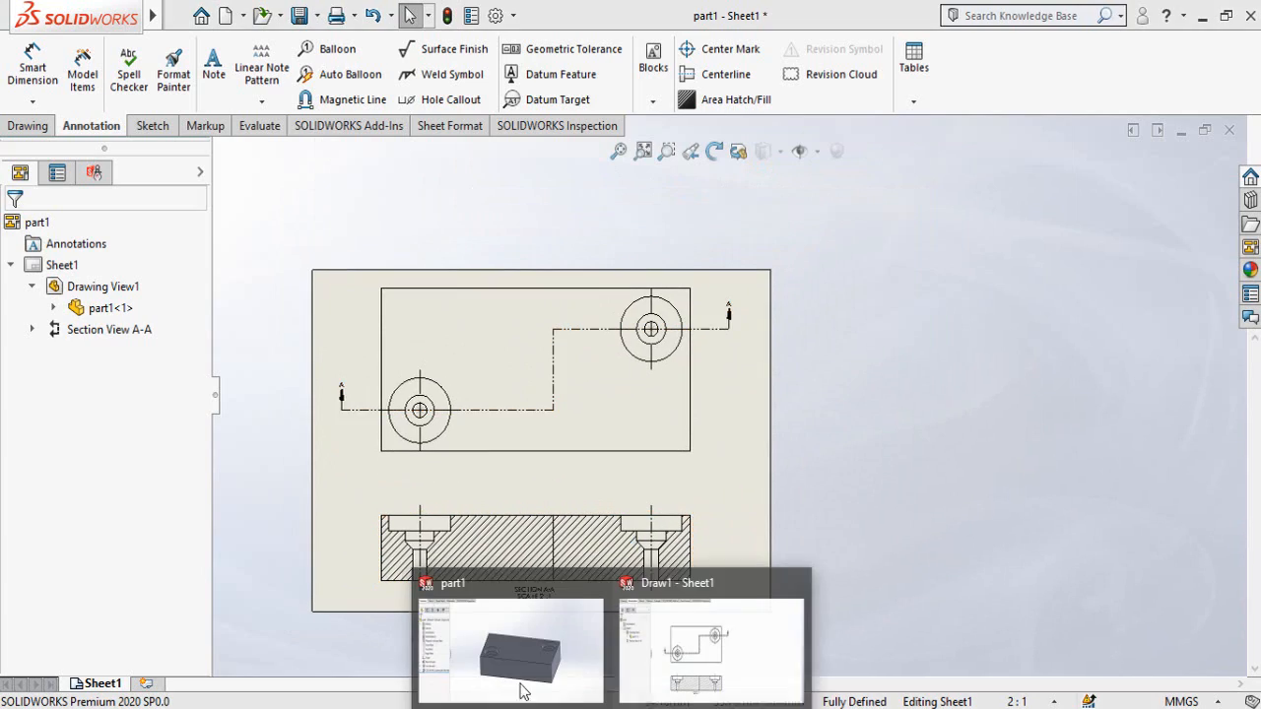
left_click(510, 651)
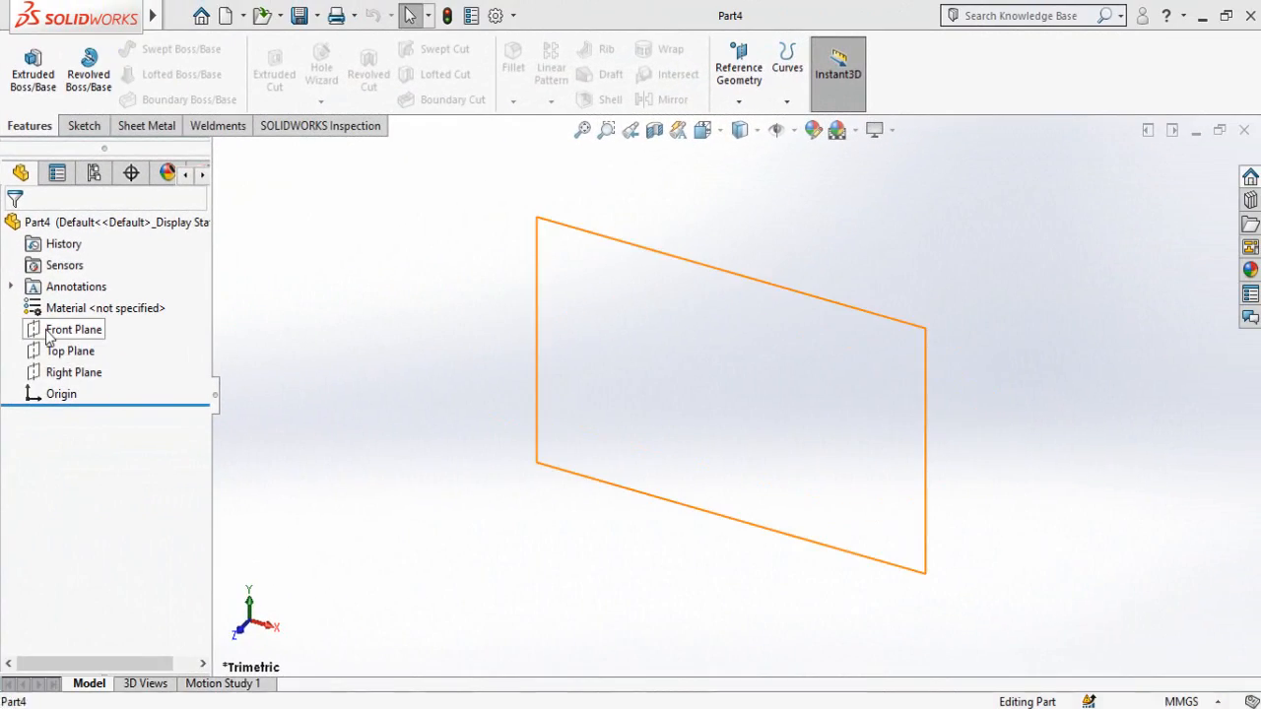
Sketch a centre rectangle on the Front Plane at the origin, dimensioned 50 mm high by 100 mm wide
left_click(74, 329)
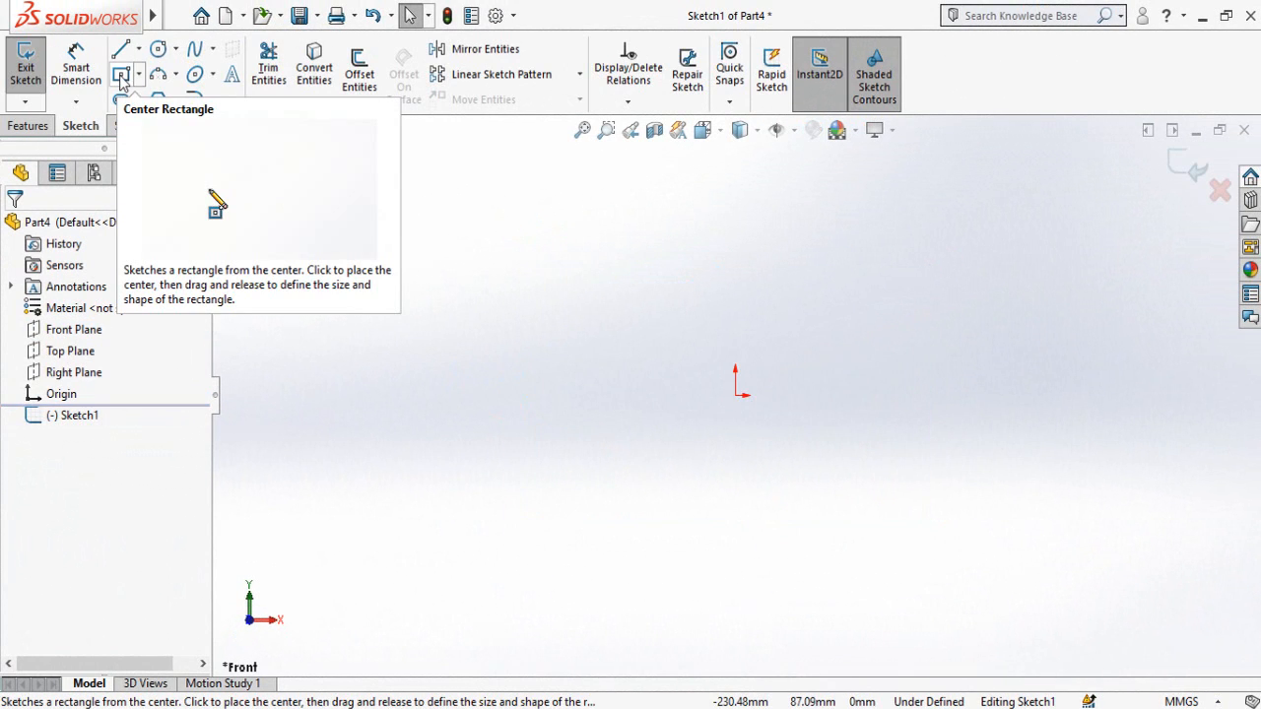
left_click(139, 75)
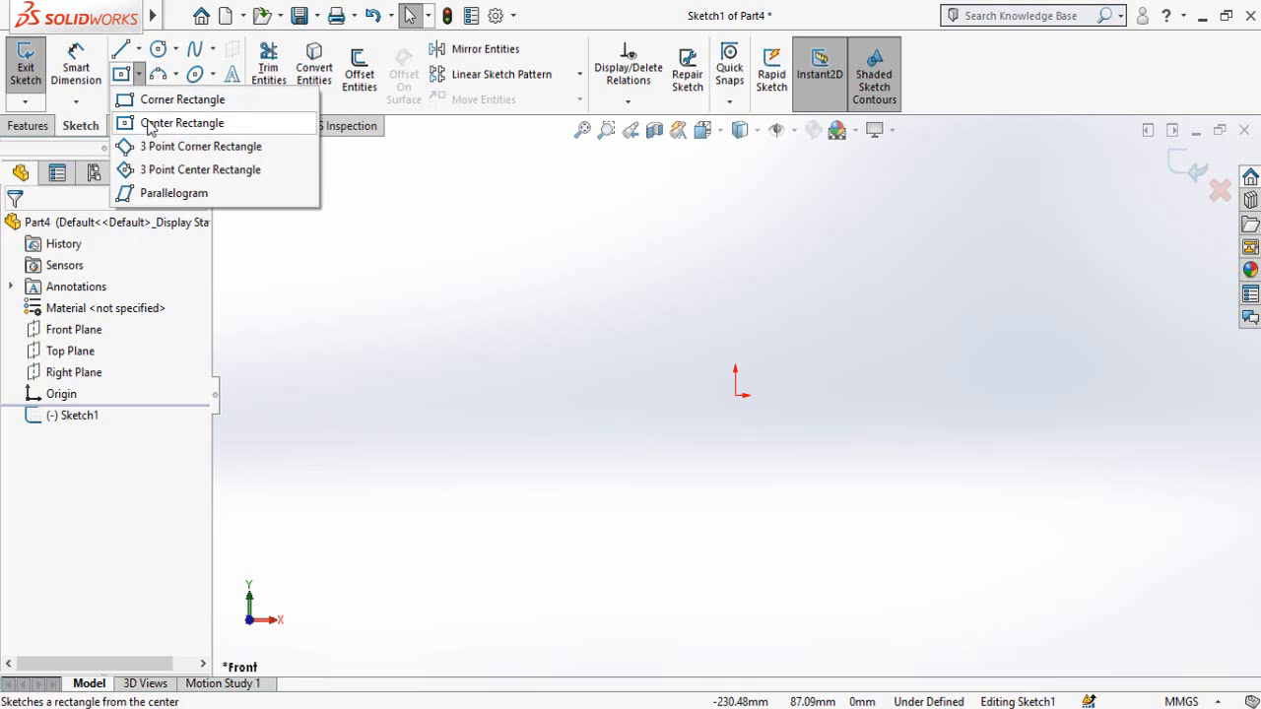
left_click(181, 122)
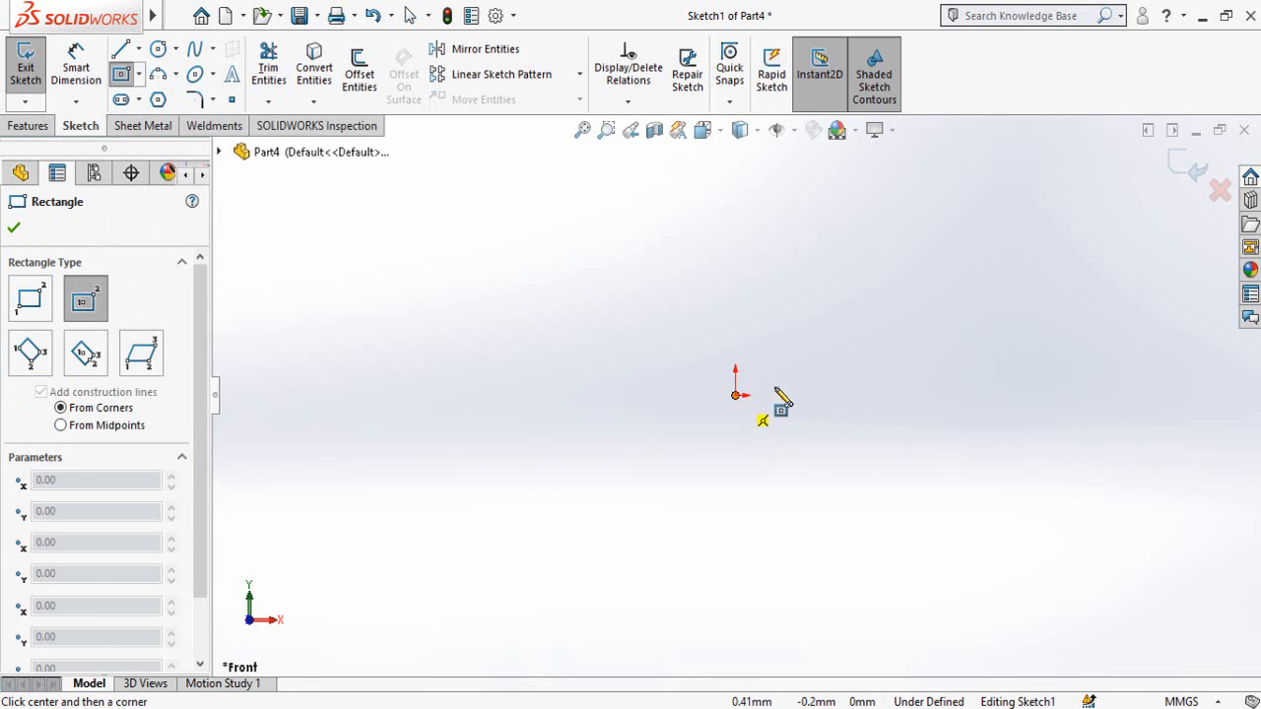
left_click_drag(734, 395, 918, 484)
type("50")
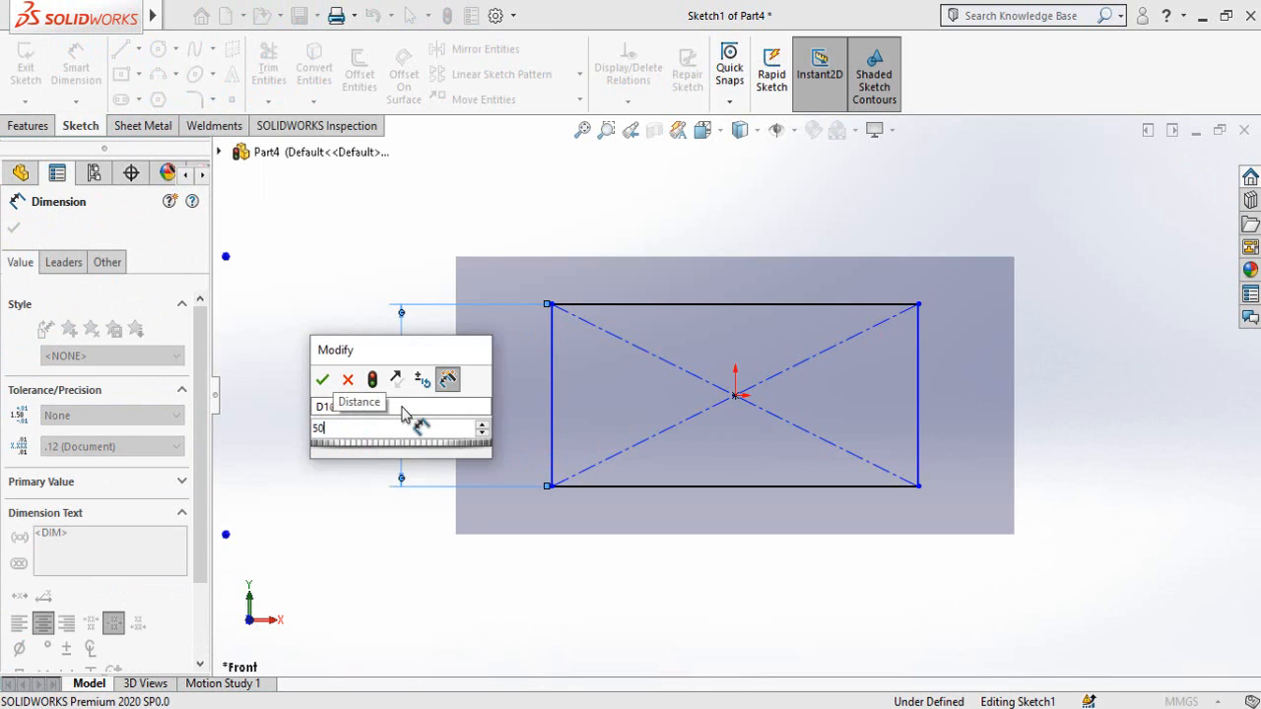
left_click(323, 379)
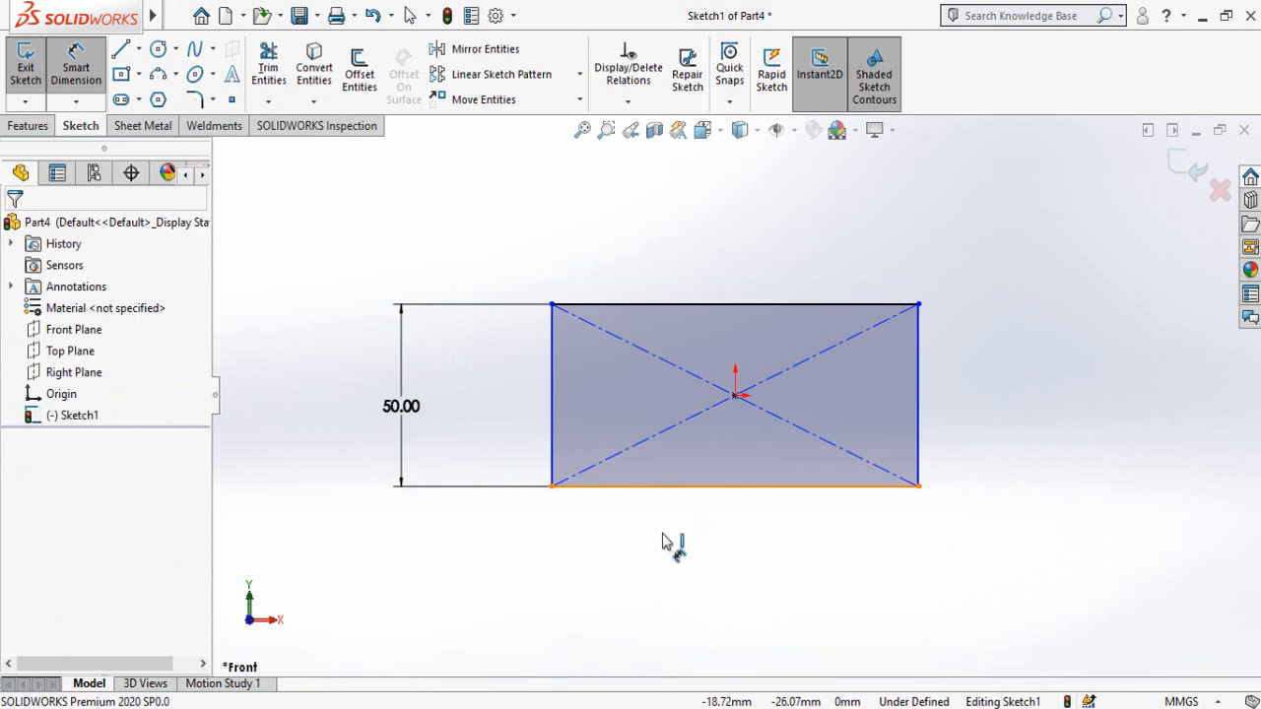
left_click(734, 483)
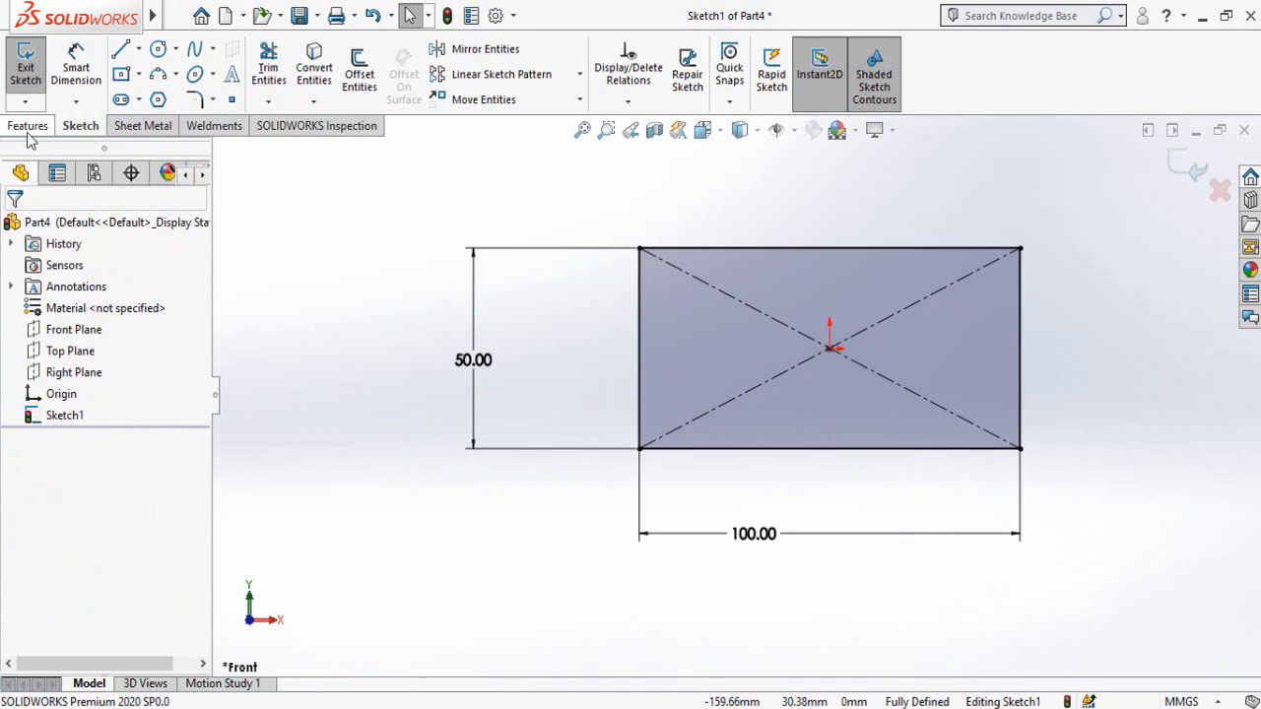
Extrude the rectangle 20 mm as a mid-plane boss to form the block
left_click(27, 125)
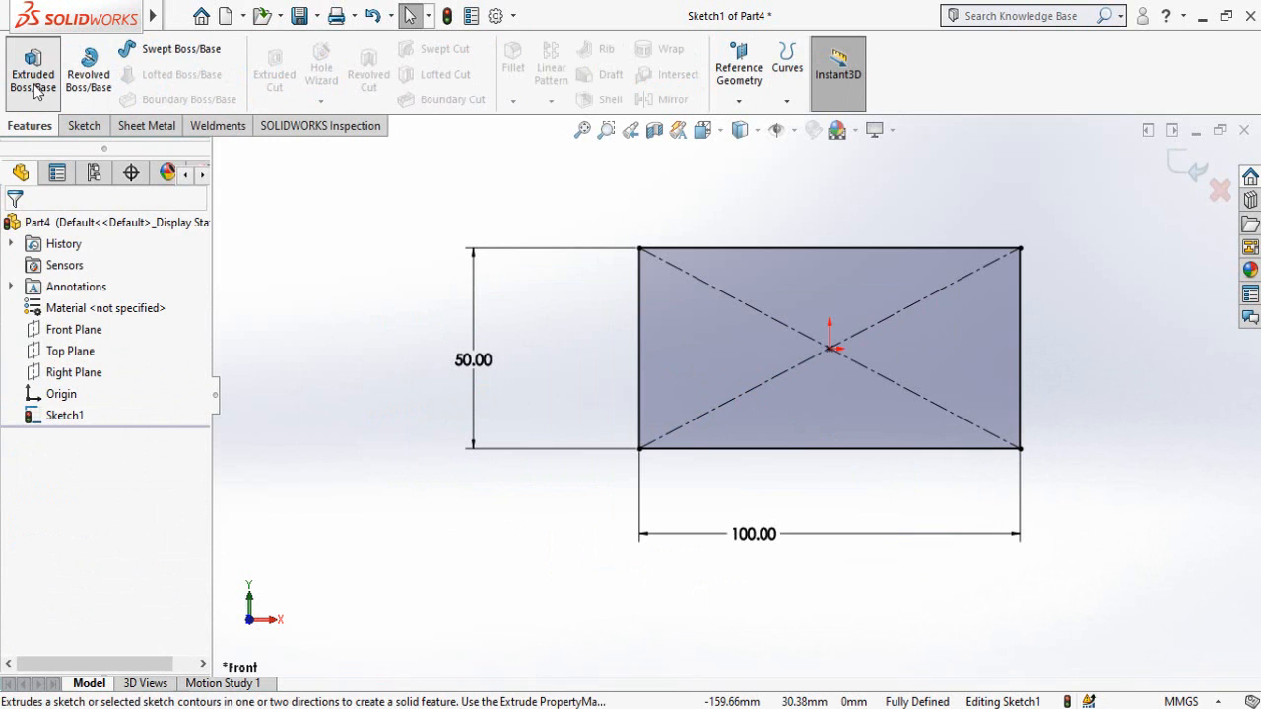
left_click(33, 69)
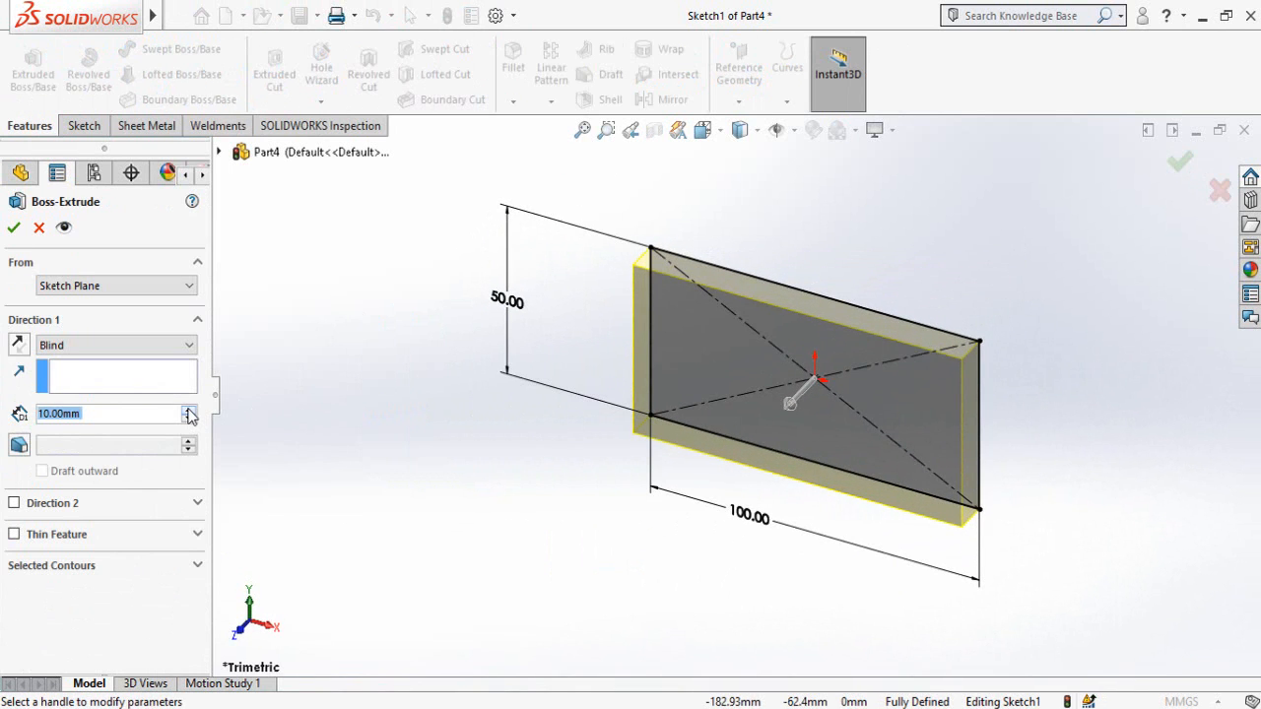
left_click(115, 345)
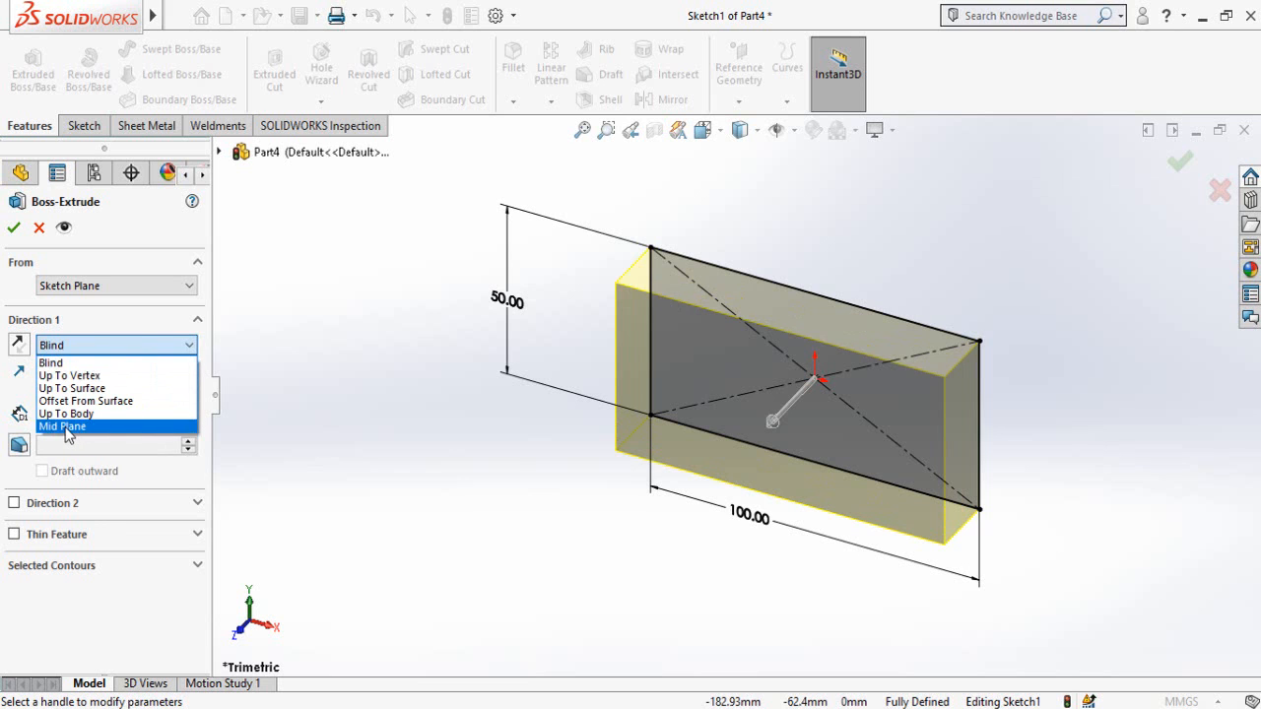
left_click(62, 426)
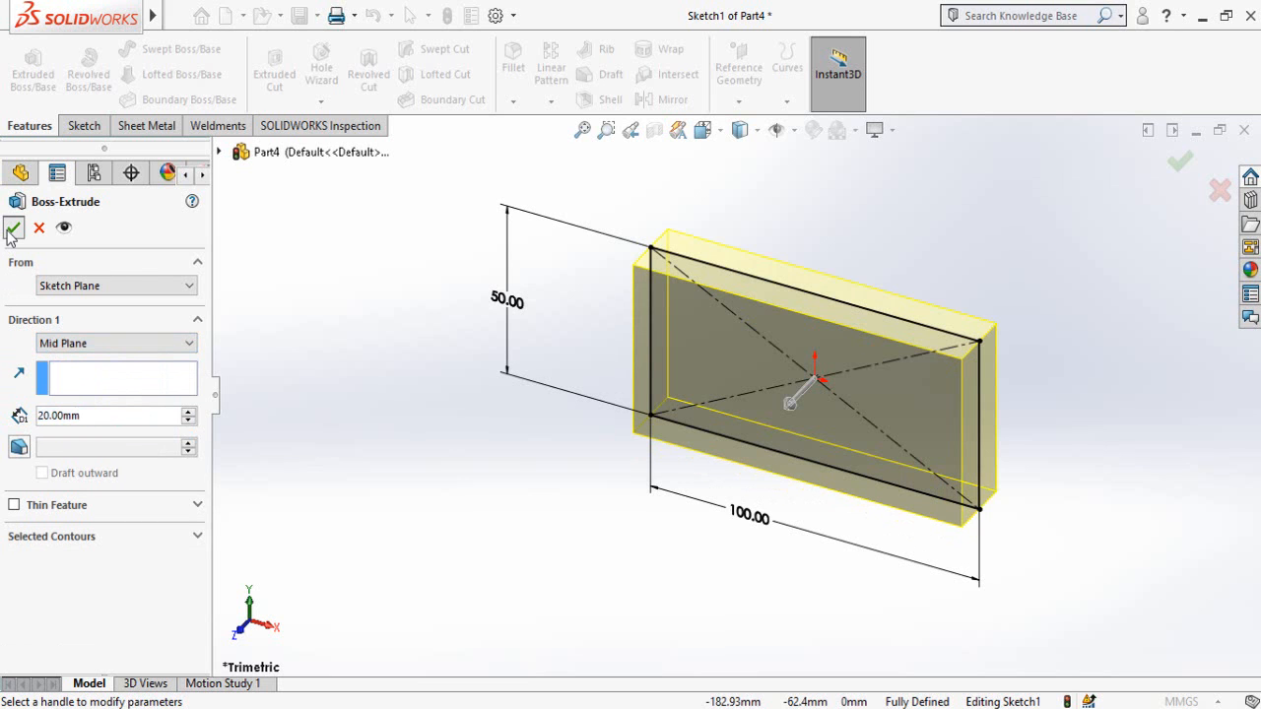
left_click(13, 228)
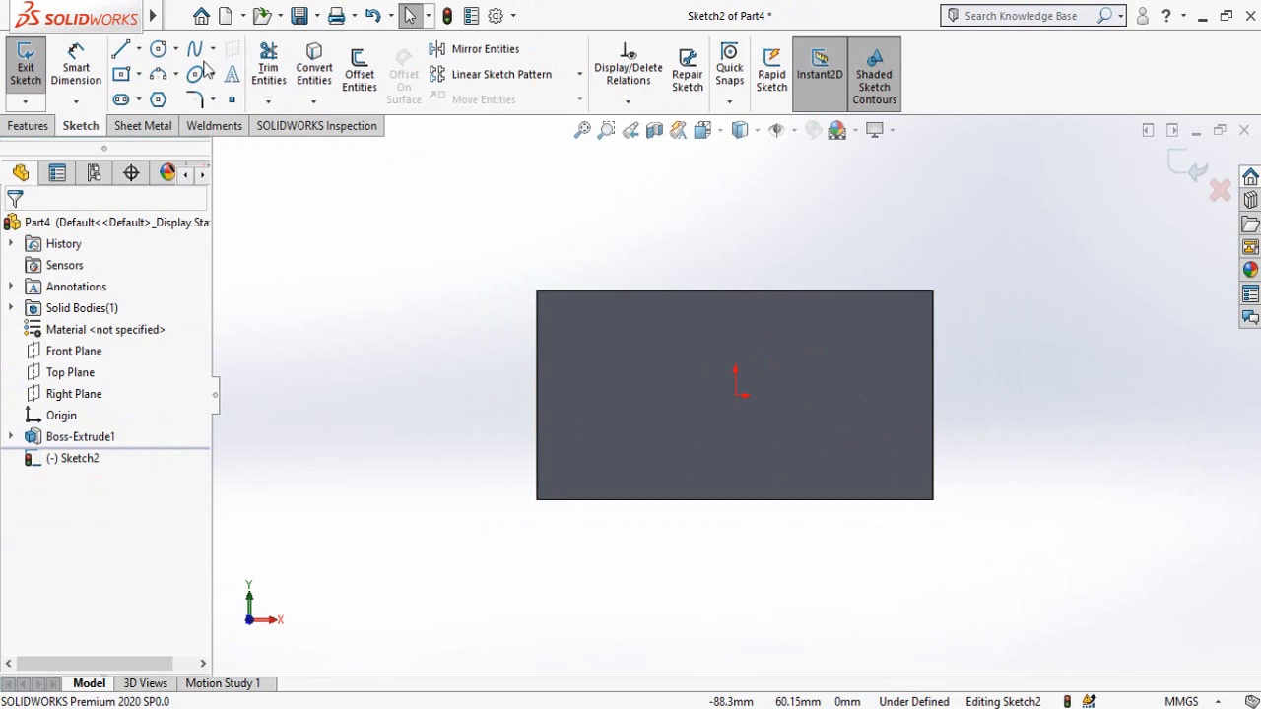
mouse_move(157, 49)
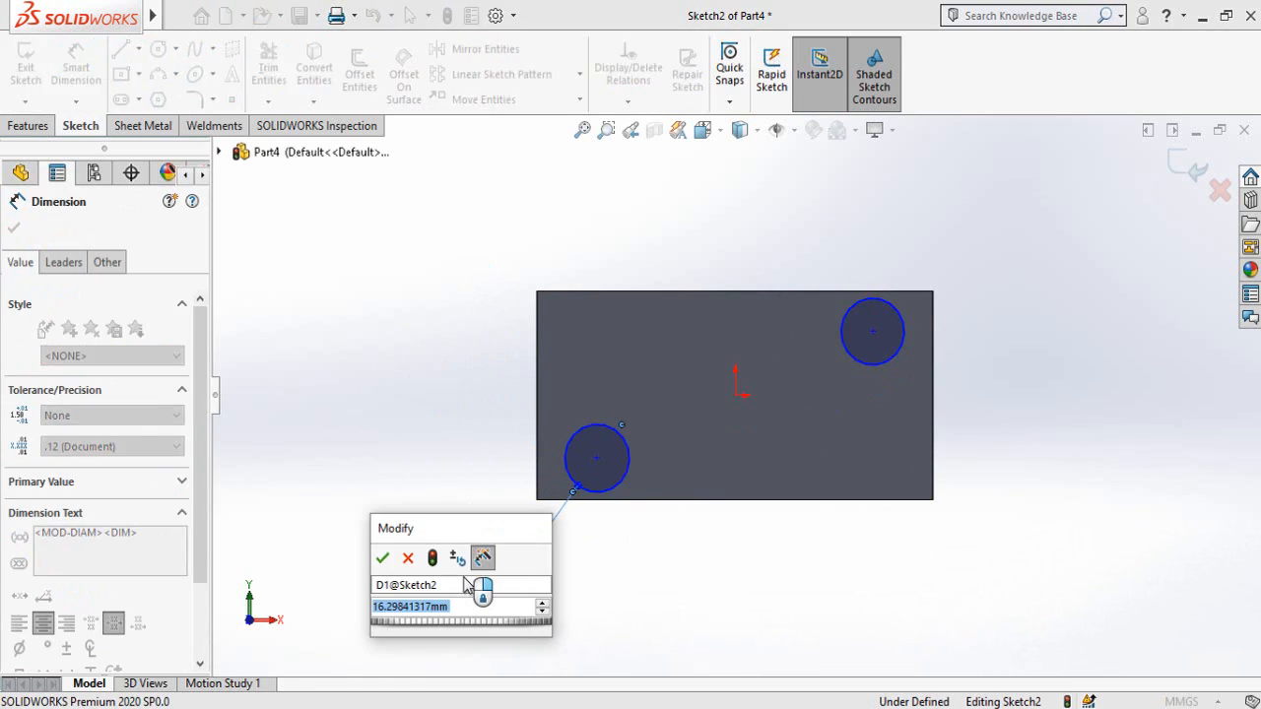
Dimension one circle Ø20 mm and make the two circles equal
left_click(382, 558)
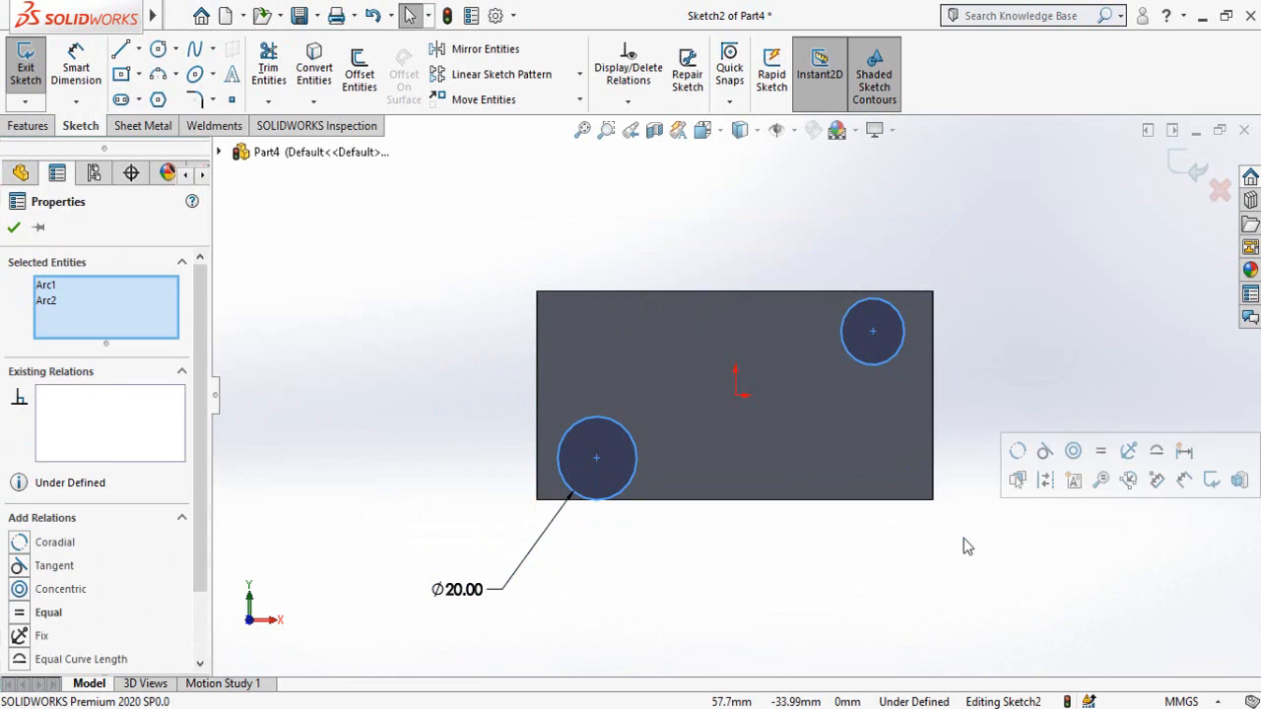
left_click(1003, 559)
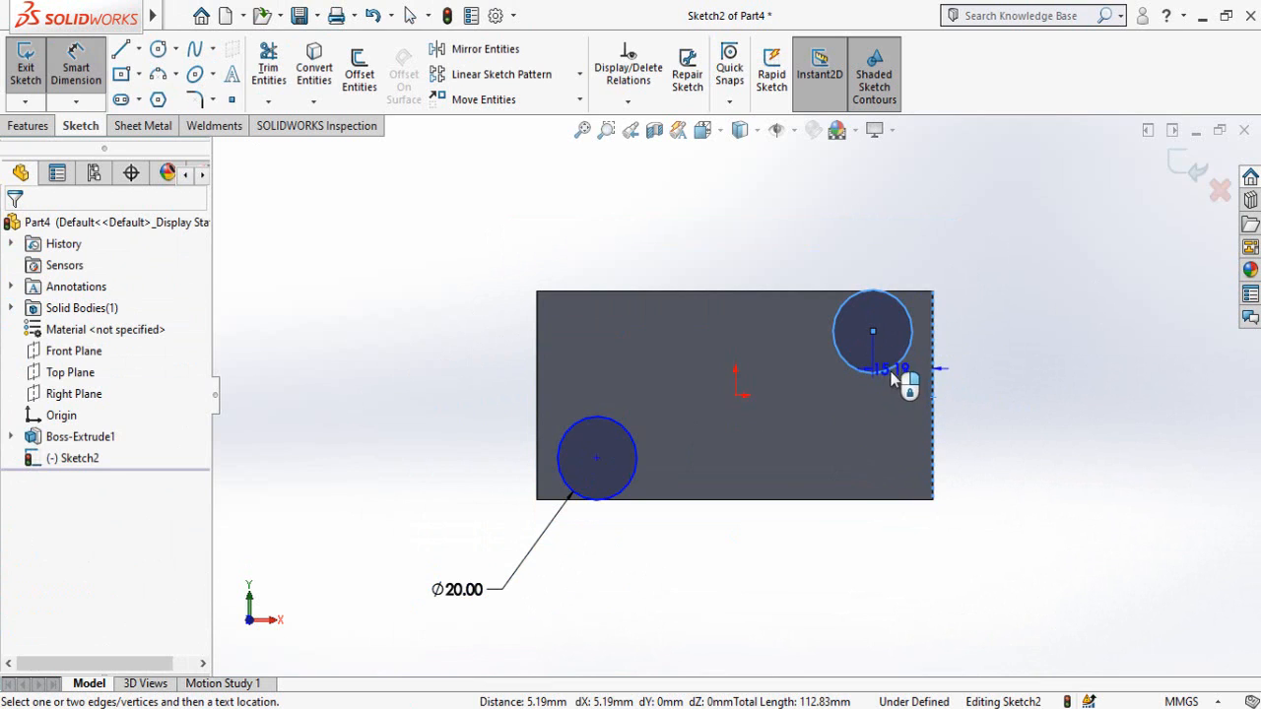
Dimension both circle centres 12.5 mm from their nearest side and top edges
left_click(874, 369)
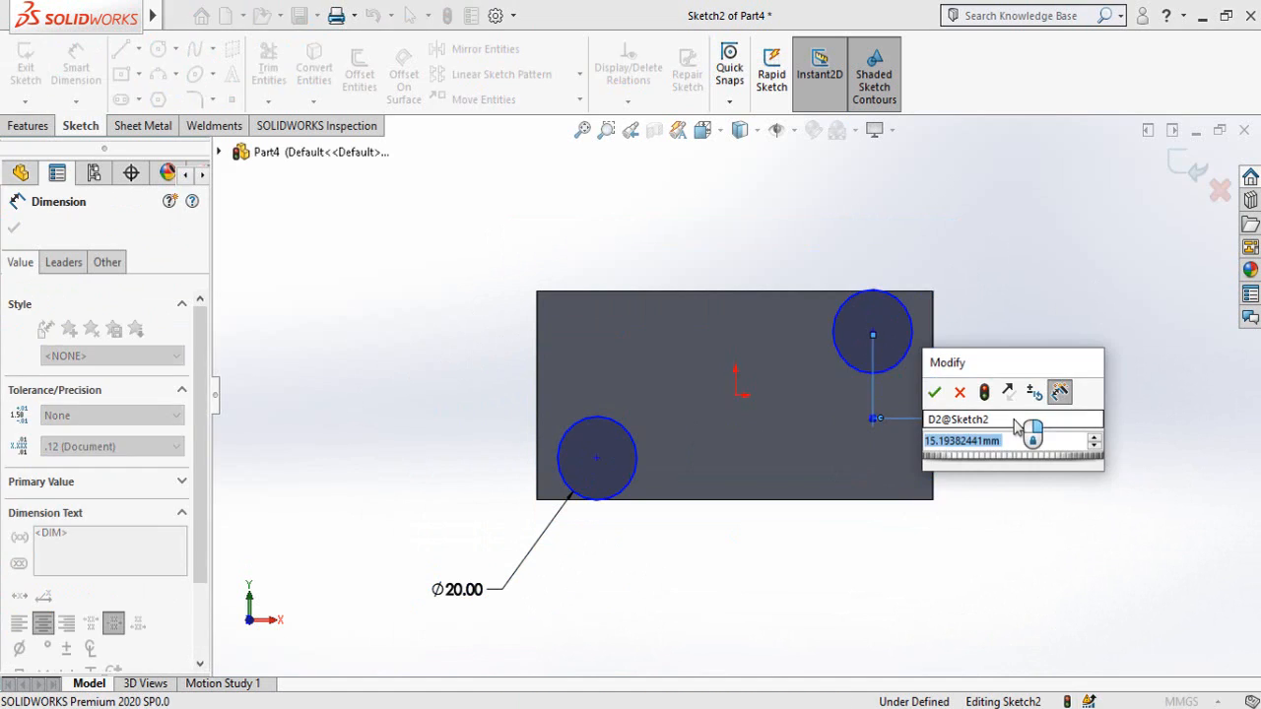
type("12.")
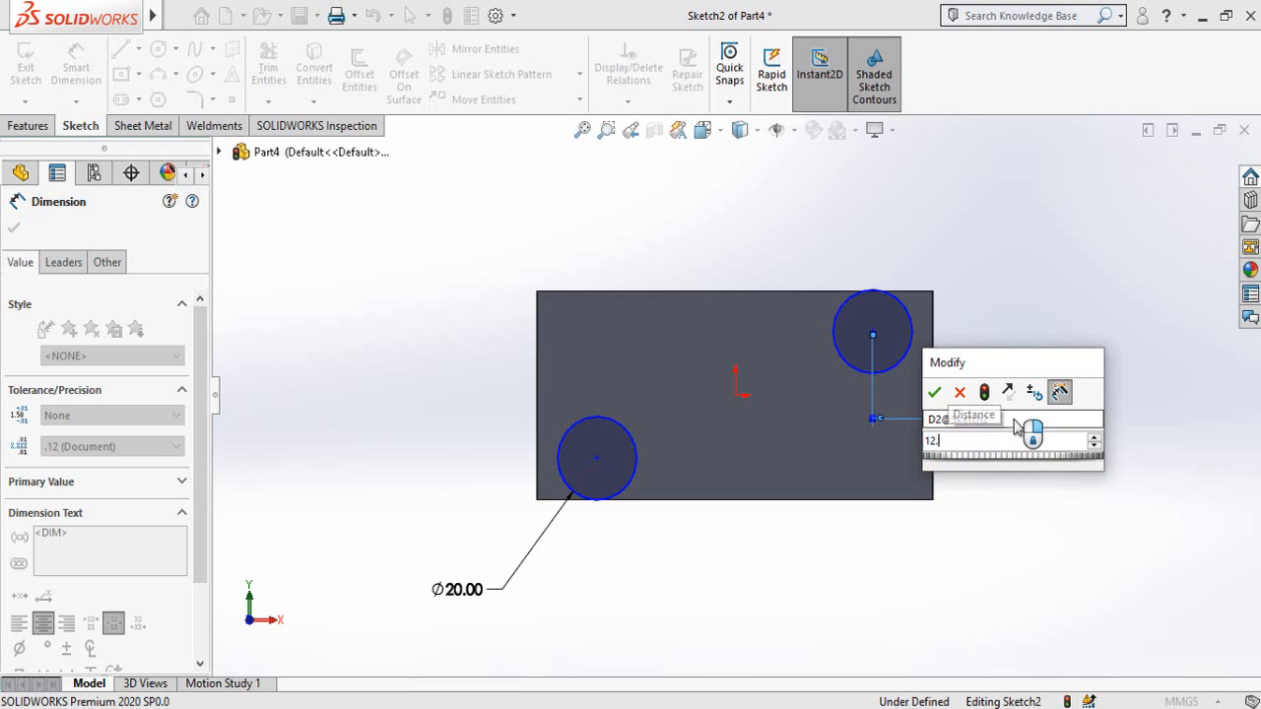
left_click(934, 392)
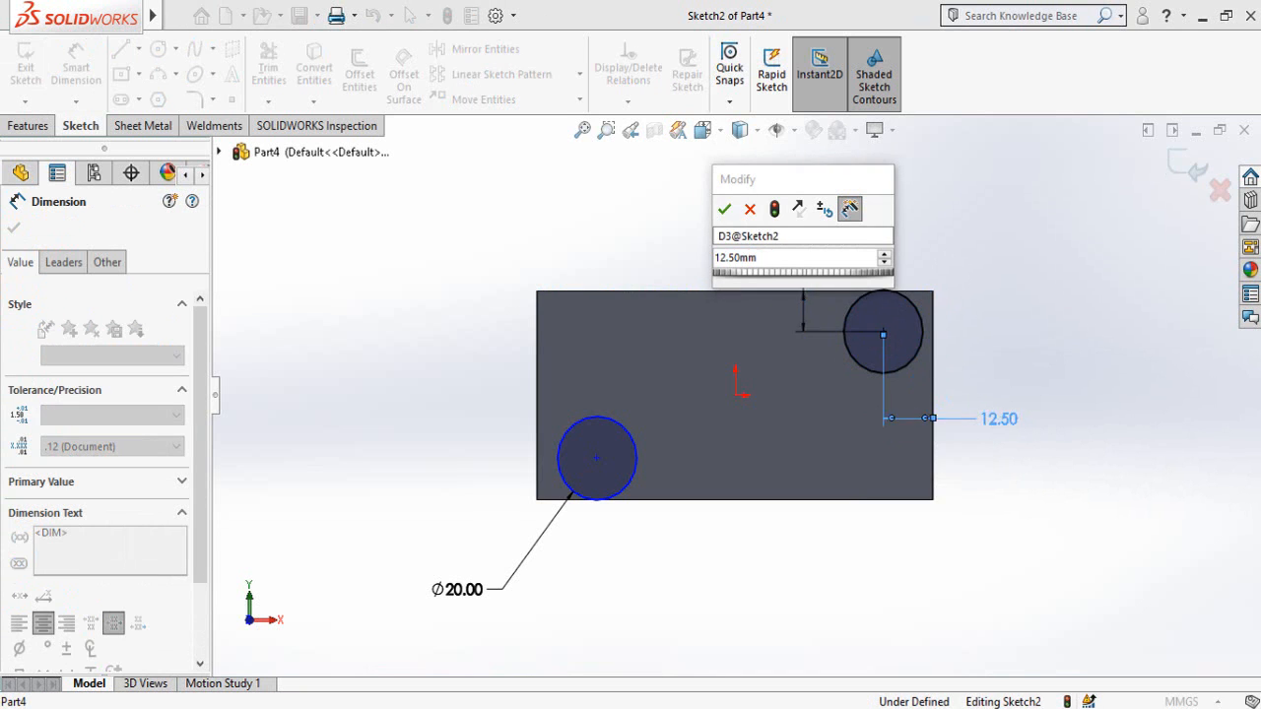
left_click(724, 209)
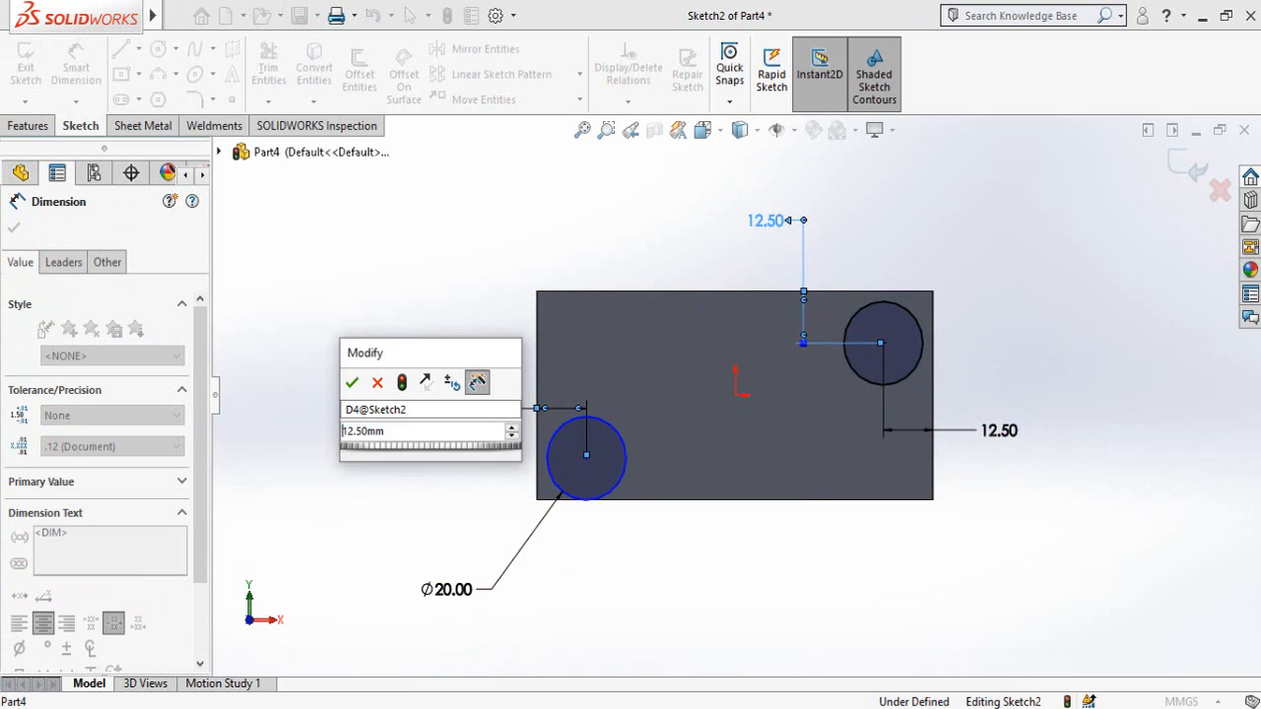
left_click(352, 382)
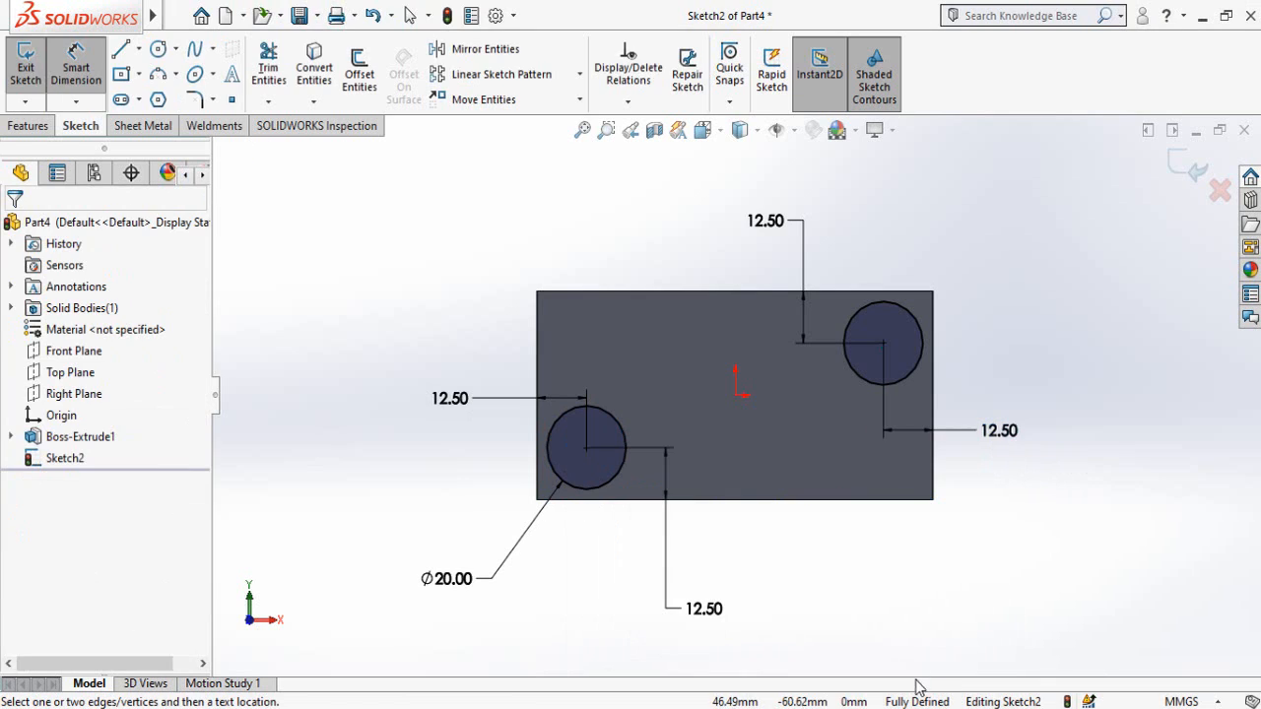
mouse_move(606, 217)
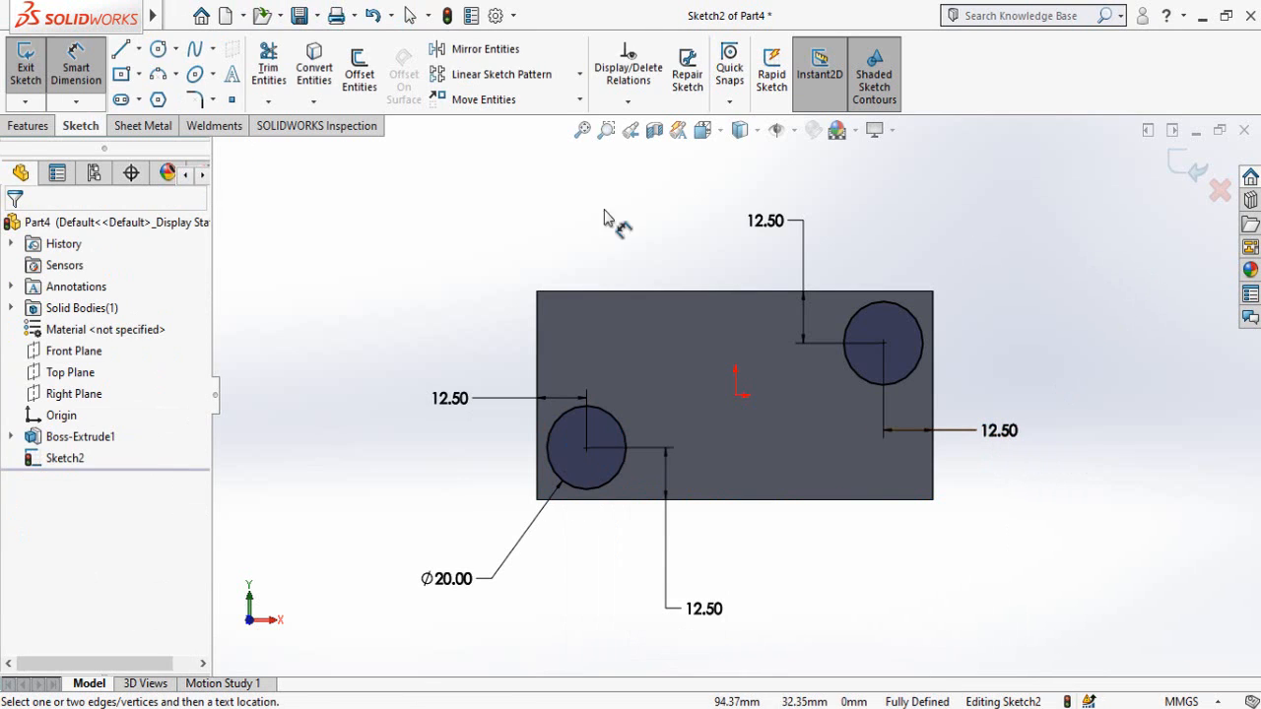
Cut both 20 mm circles into the block as 5 mm deep blind pockets (Cut-Extrude1)
left_click(28, 125)
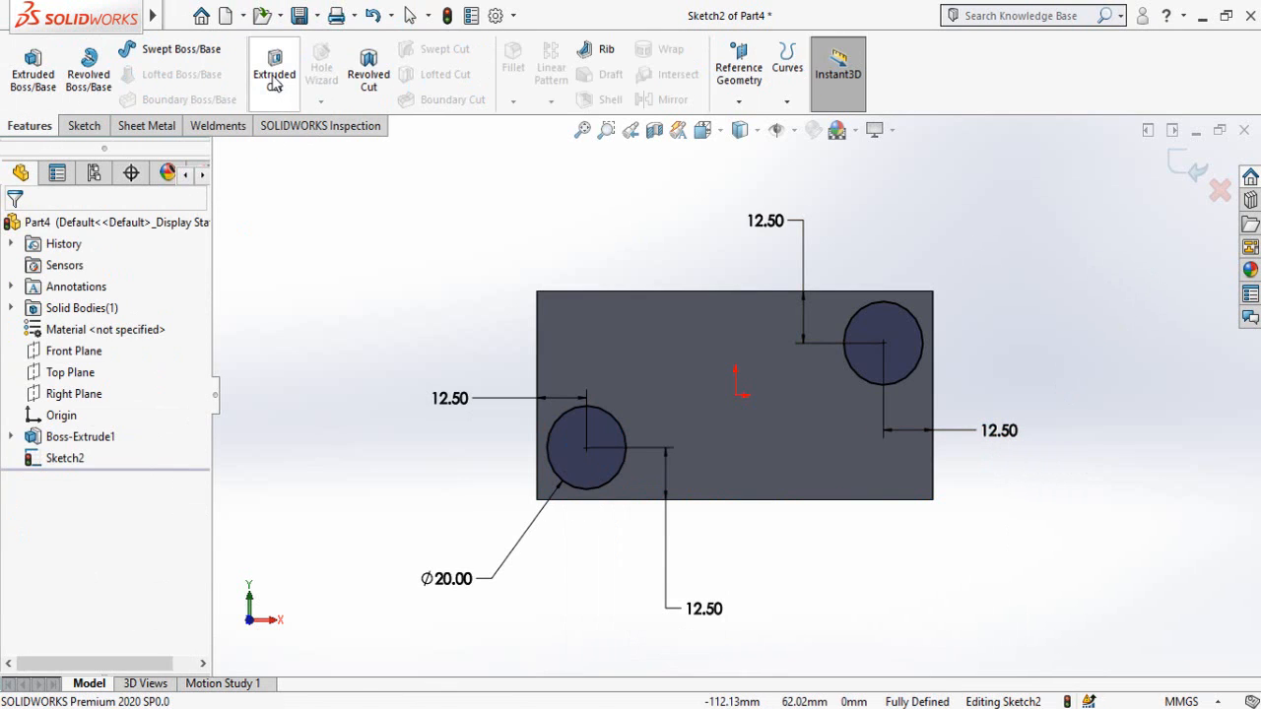
mouse_move(274, 69)
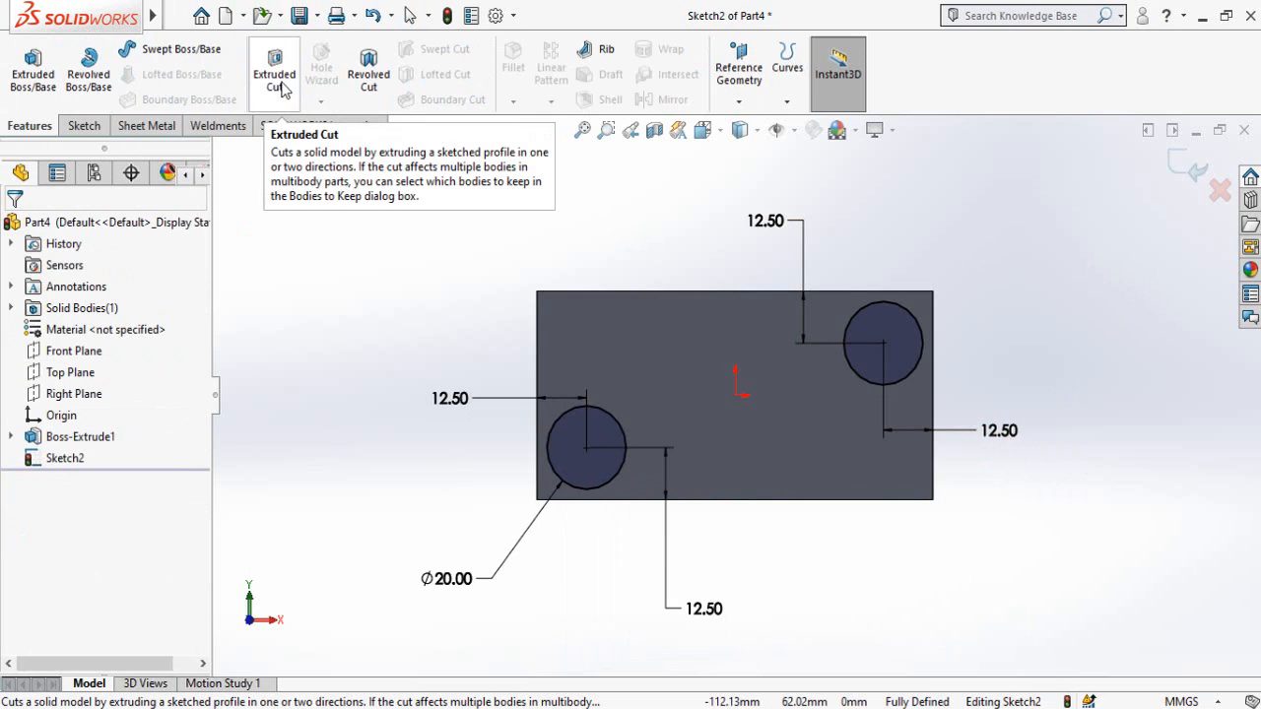
left_click(274, 69)
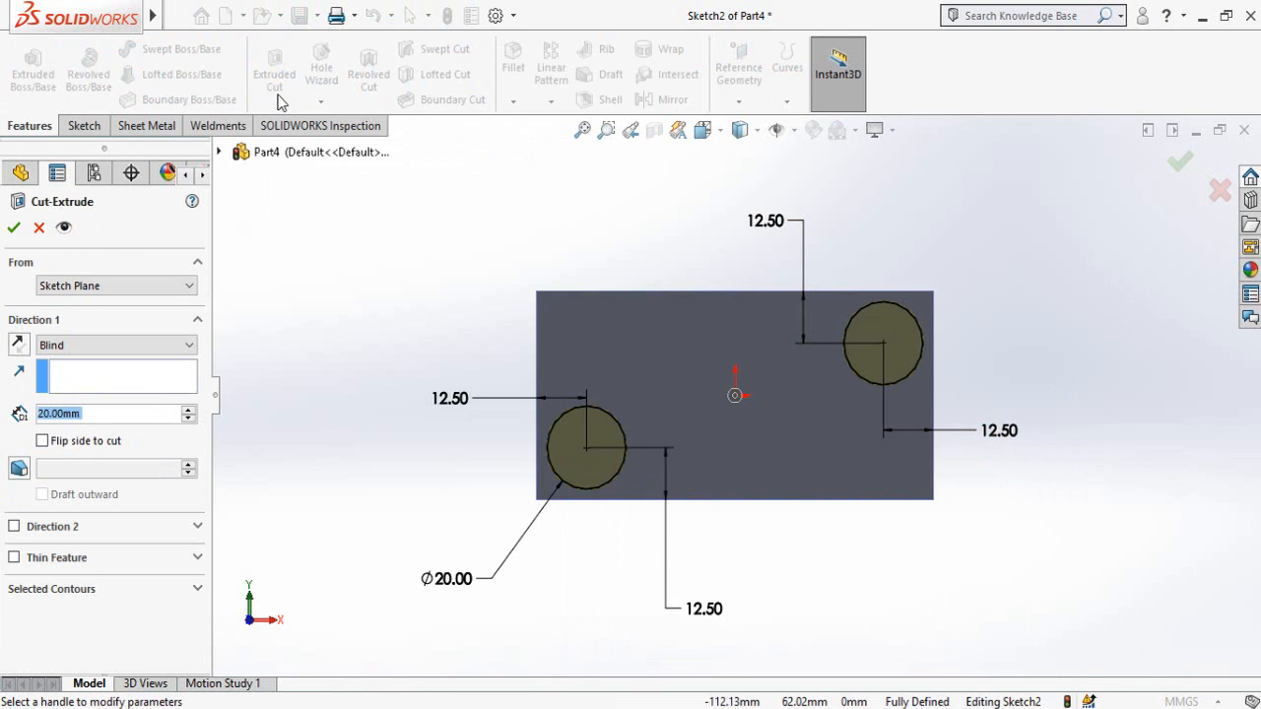
type("5")
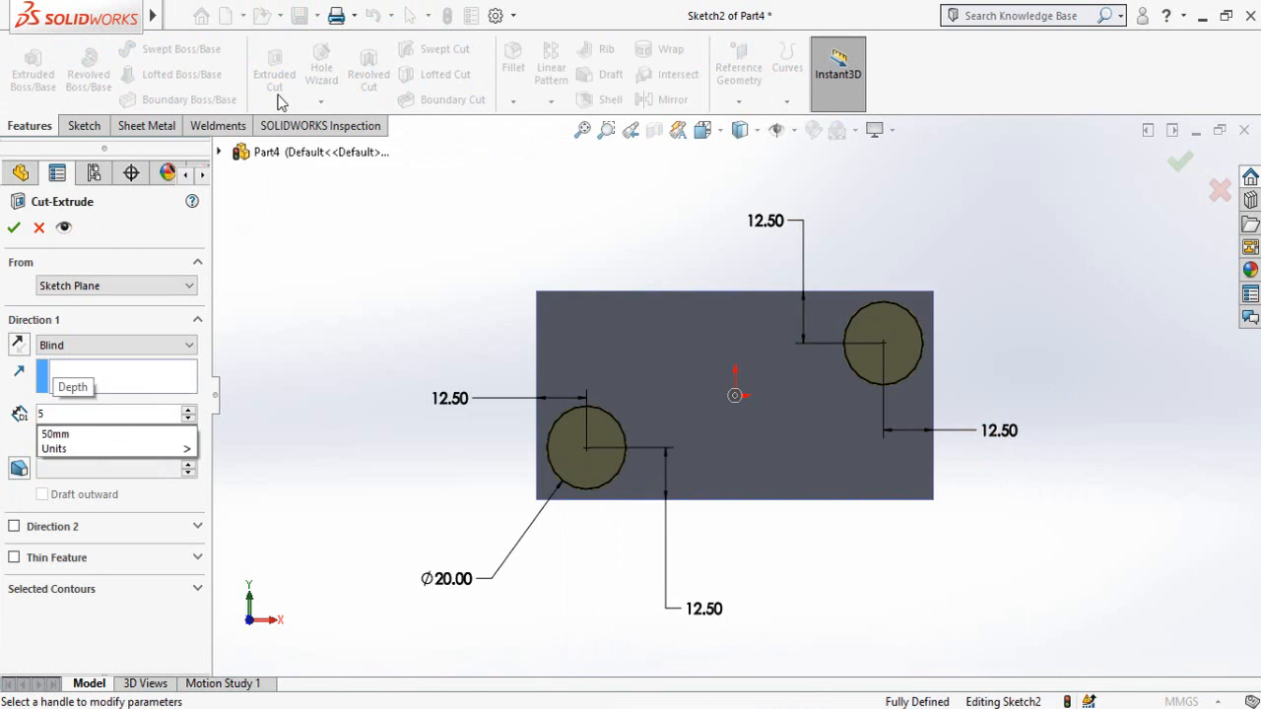
left_click(13, 227)
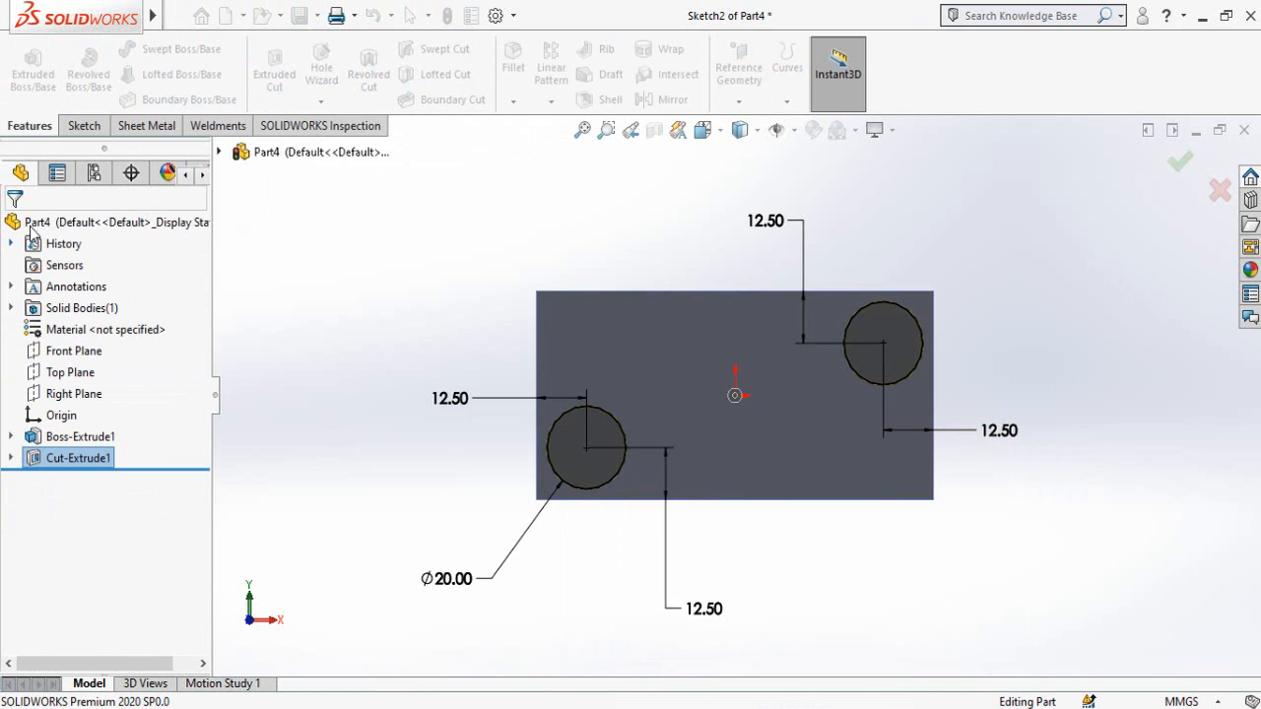
left_click(1179, 161)
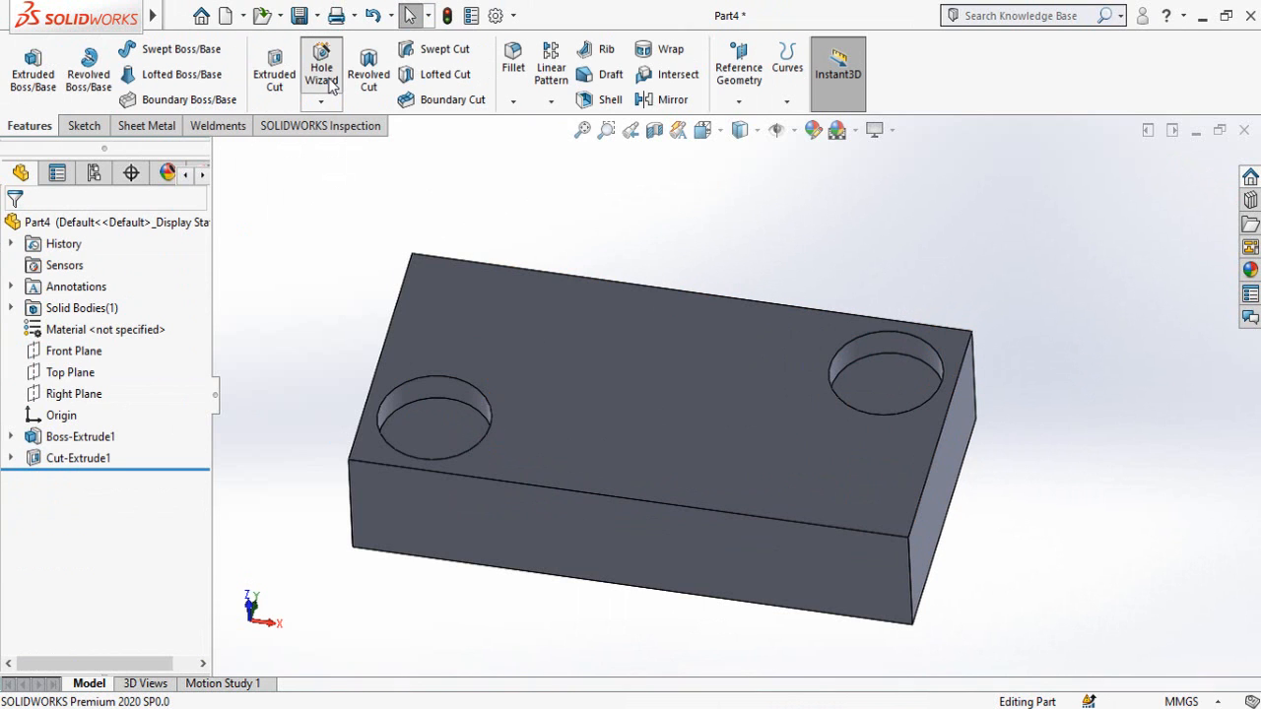
Start the Hole Wizard with a flat countersunk ISO hole of size M4
left_click(322, 69)
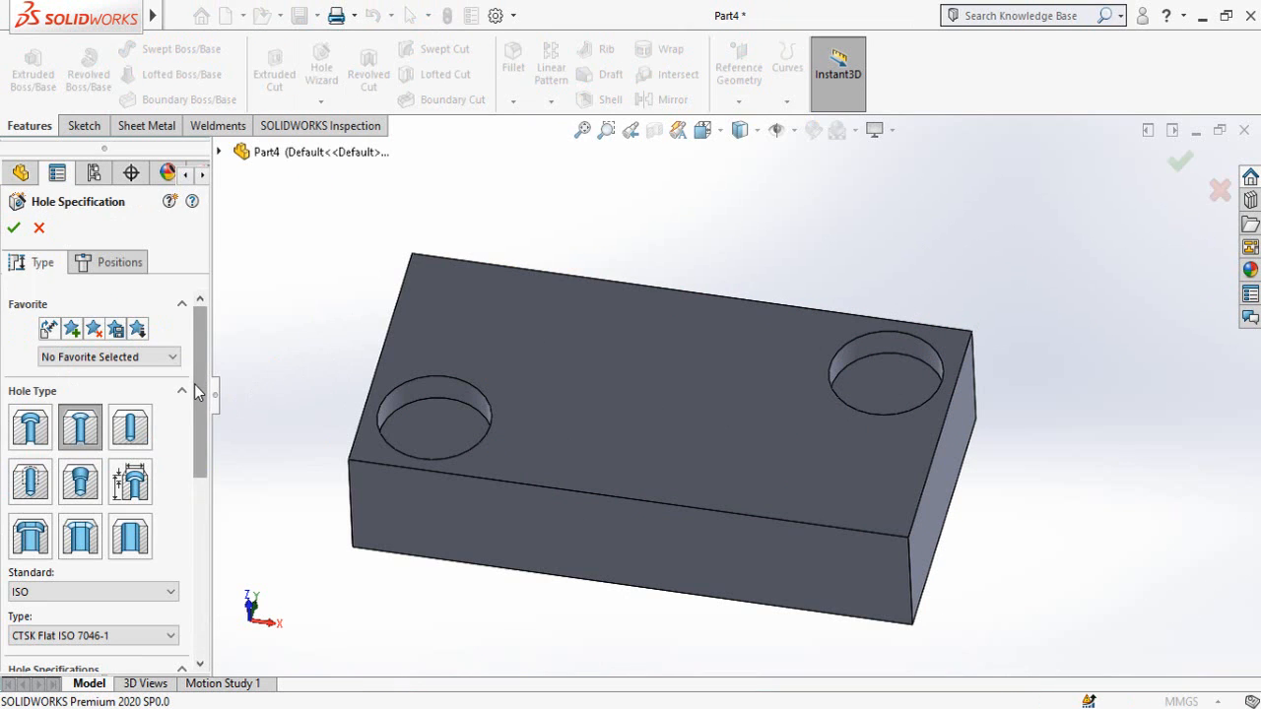
scroll("down", 3)
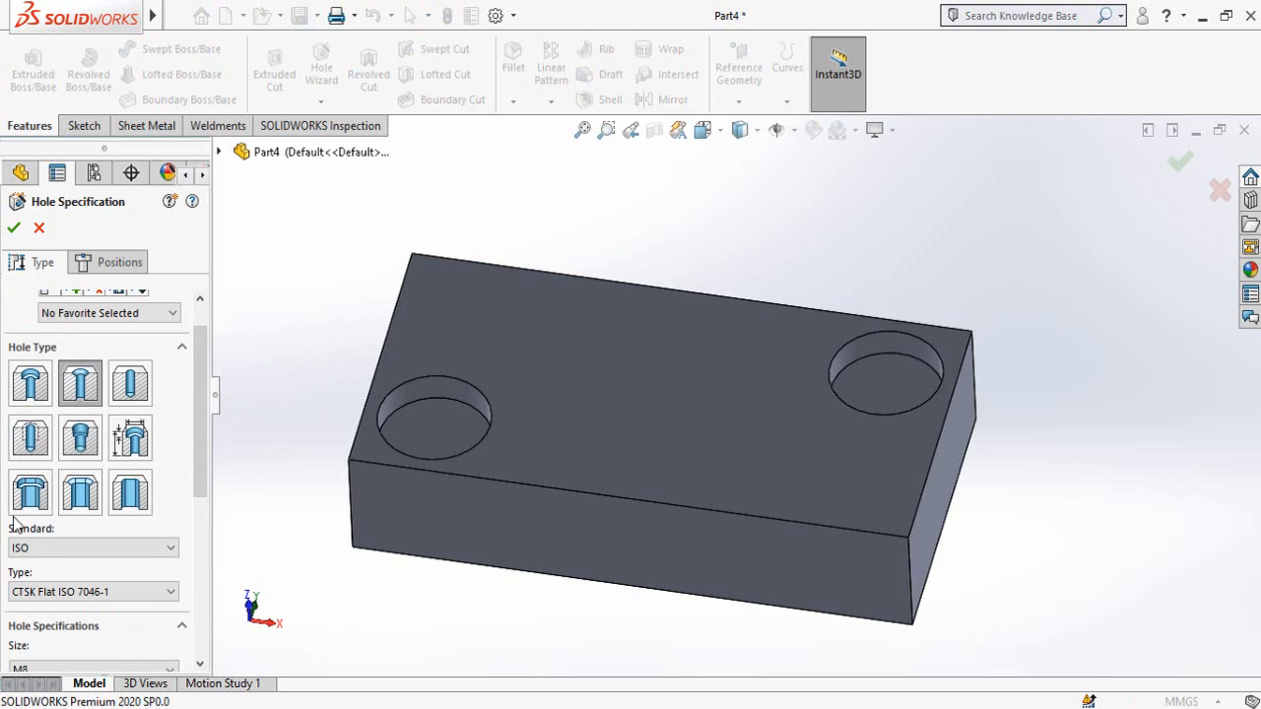
mouse_move(80, 385)
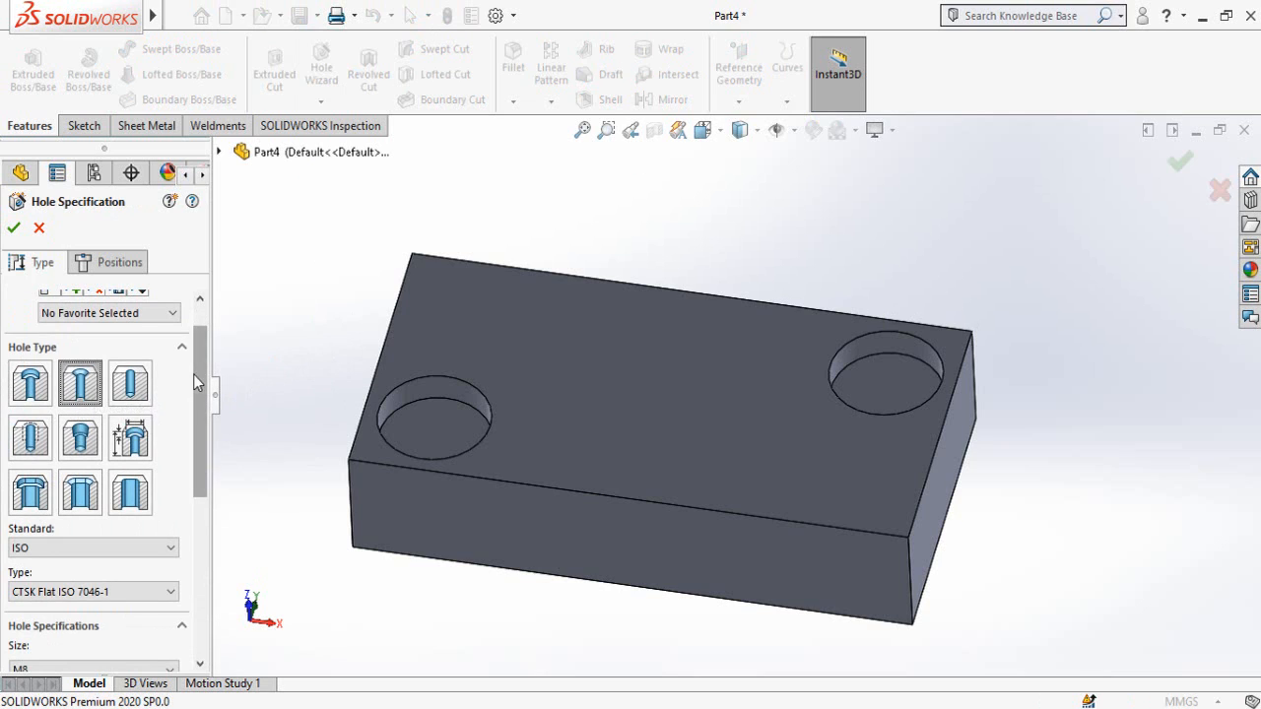
scroll("down", 3)
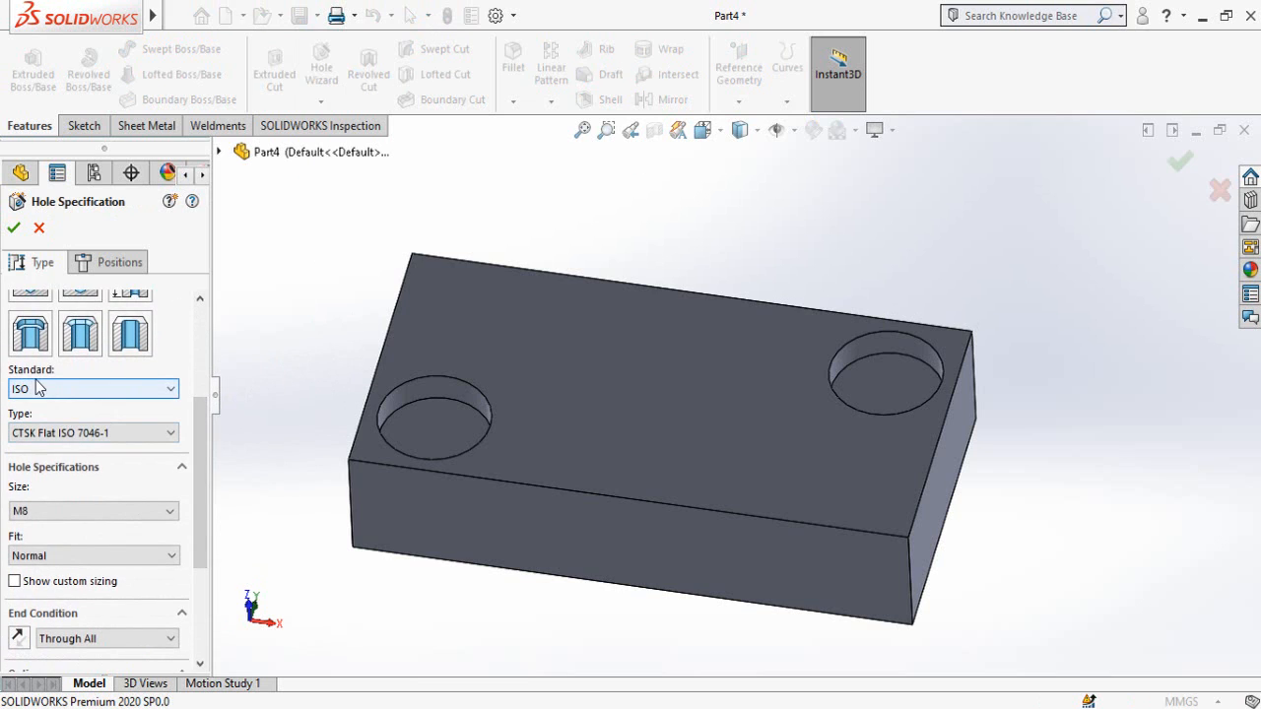
scroll("down", 3)
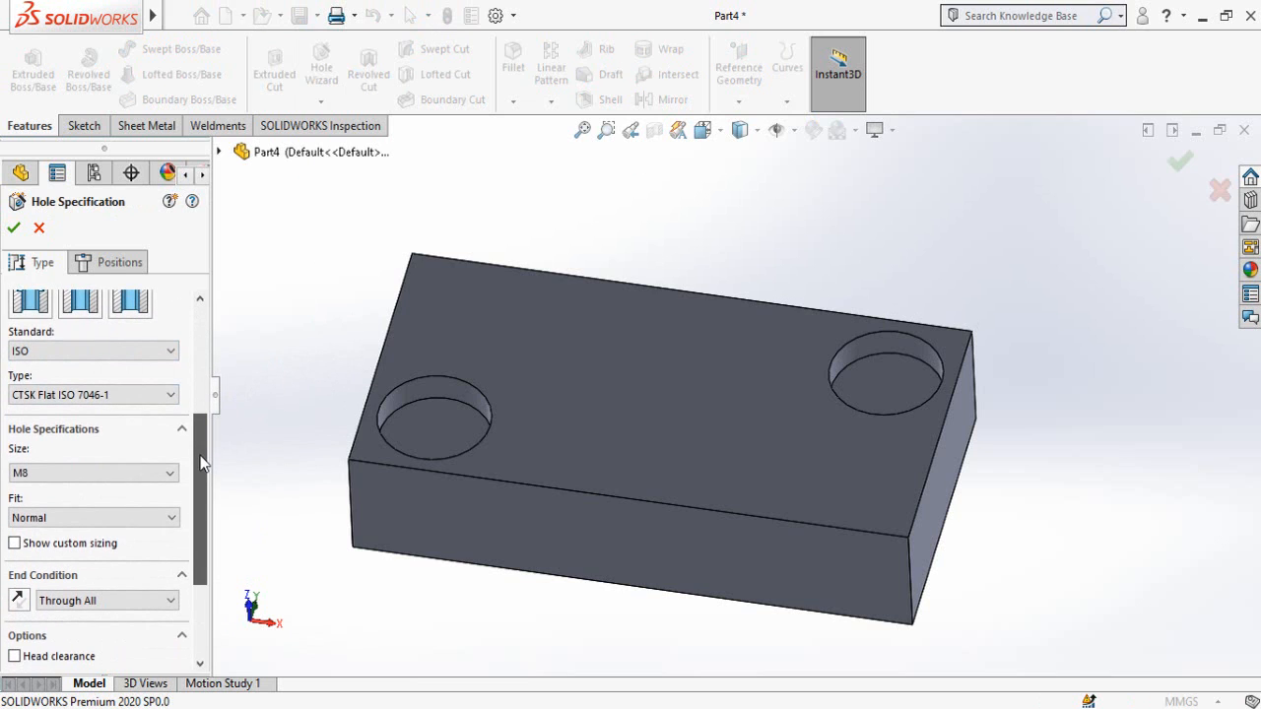
scroll("down", 3)
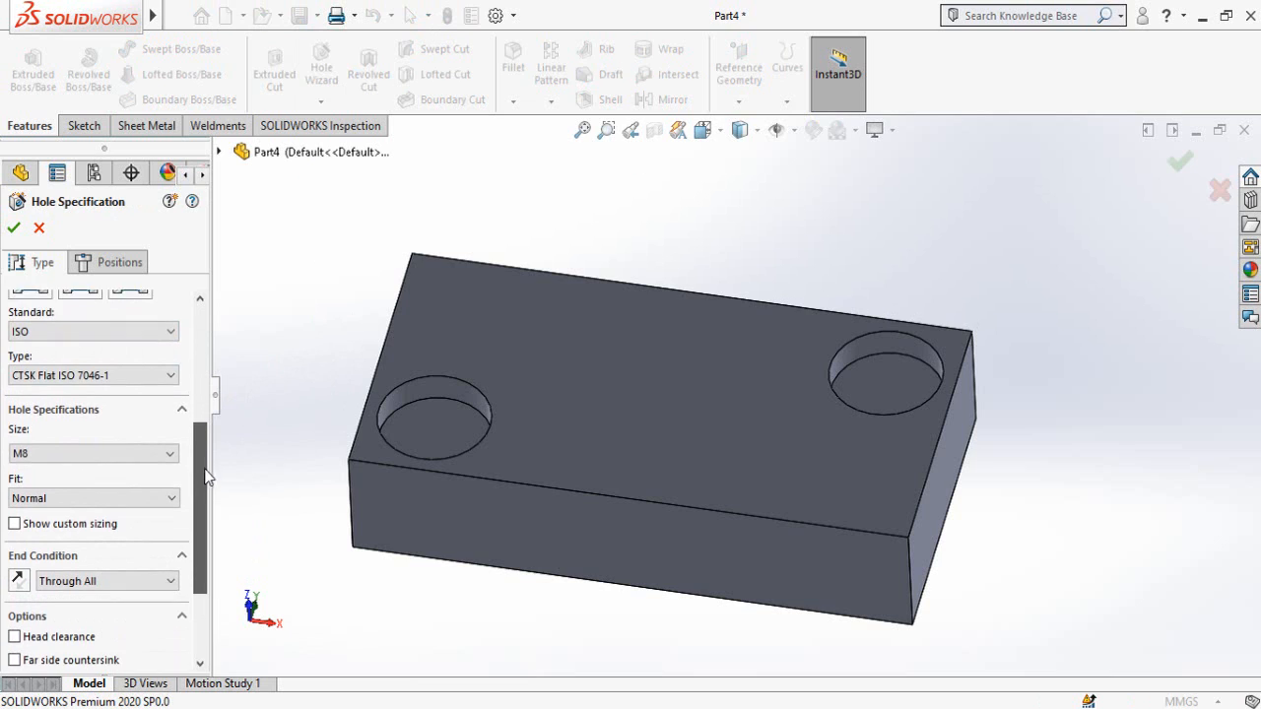
scroll("down", 3)
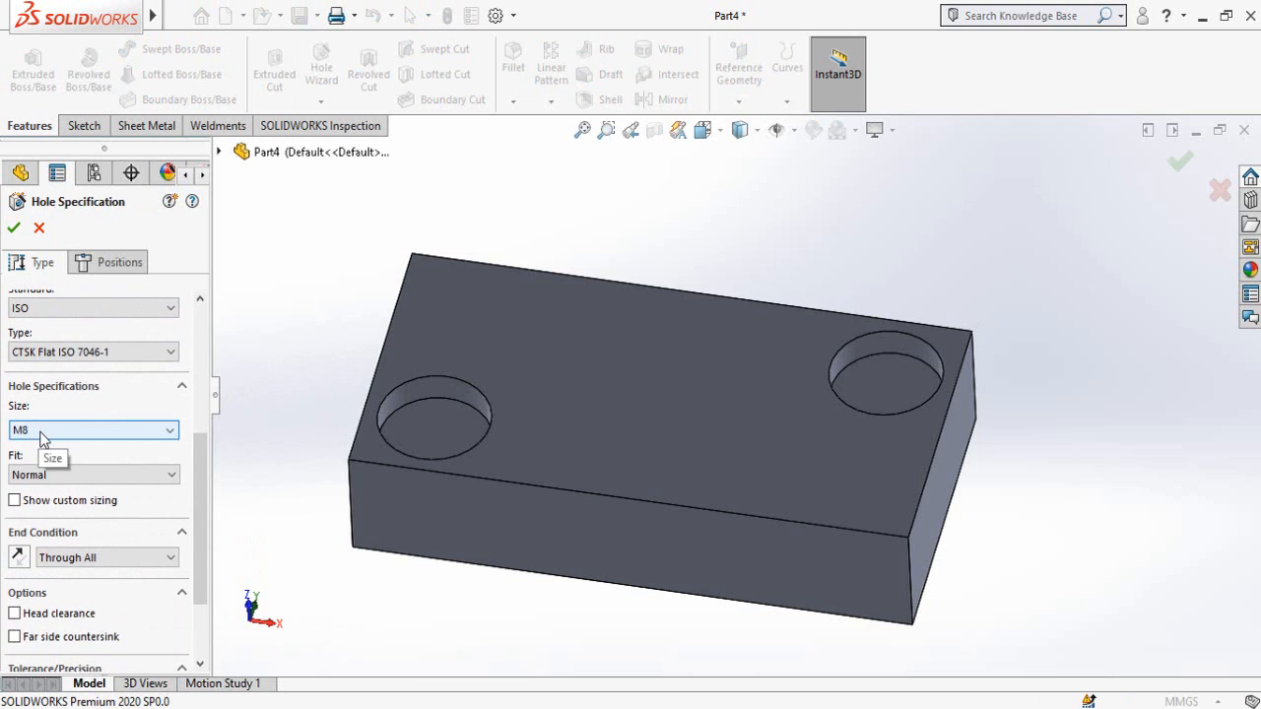
left_click(94, 430)
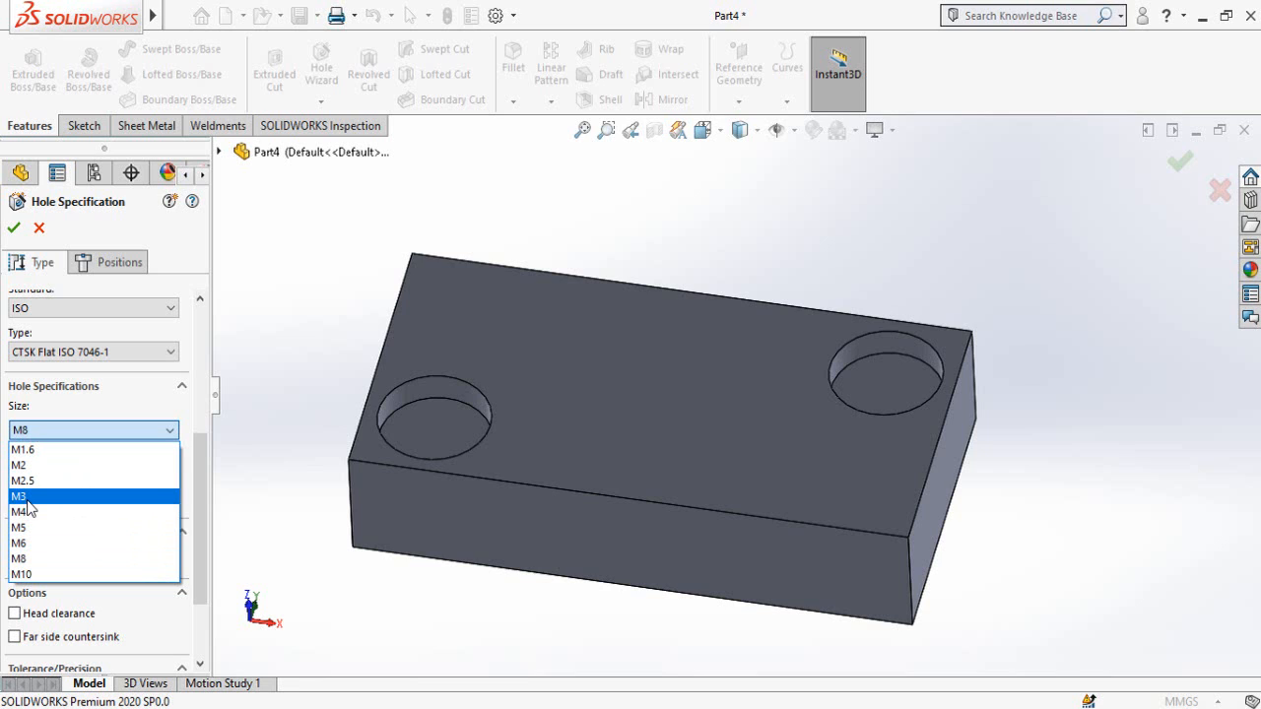
left_click(19, 495)
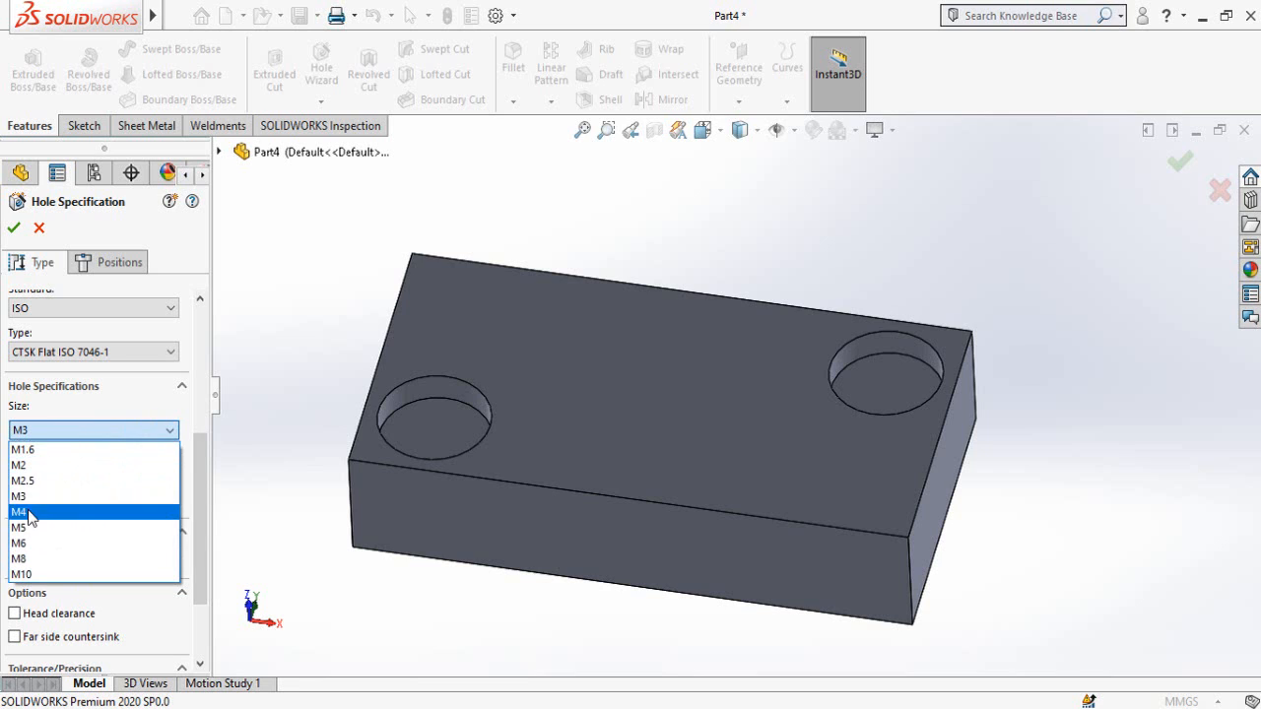
left_click(18, 512)
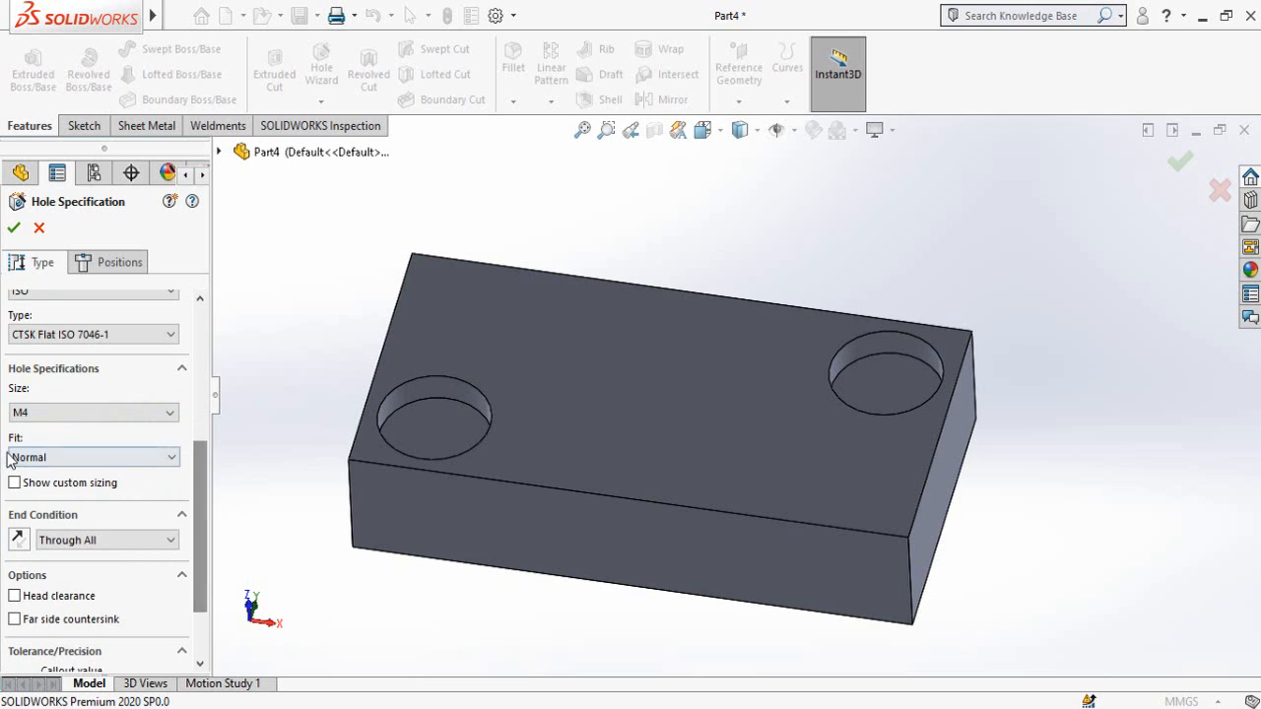
Set the hole end condition to Through All and add 3 mm head clearance
scroll("down", 3)
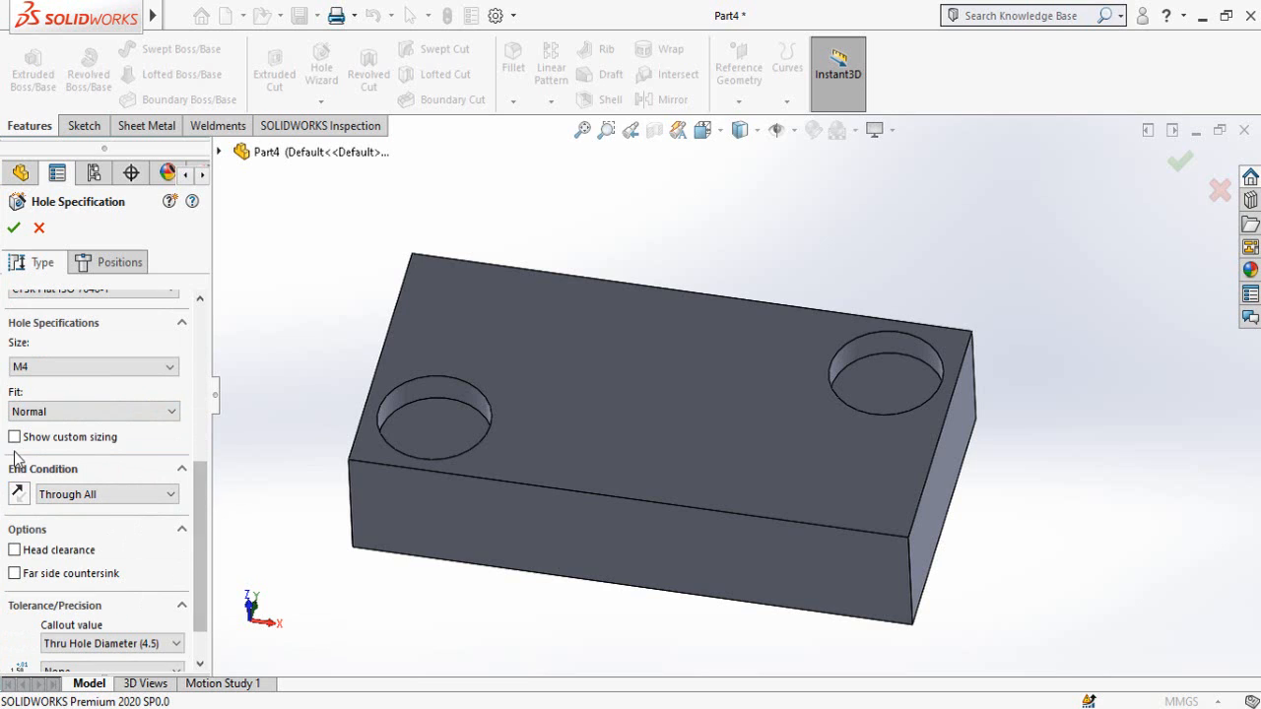
left_click(12, 437)
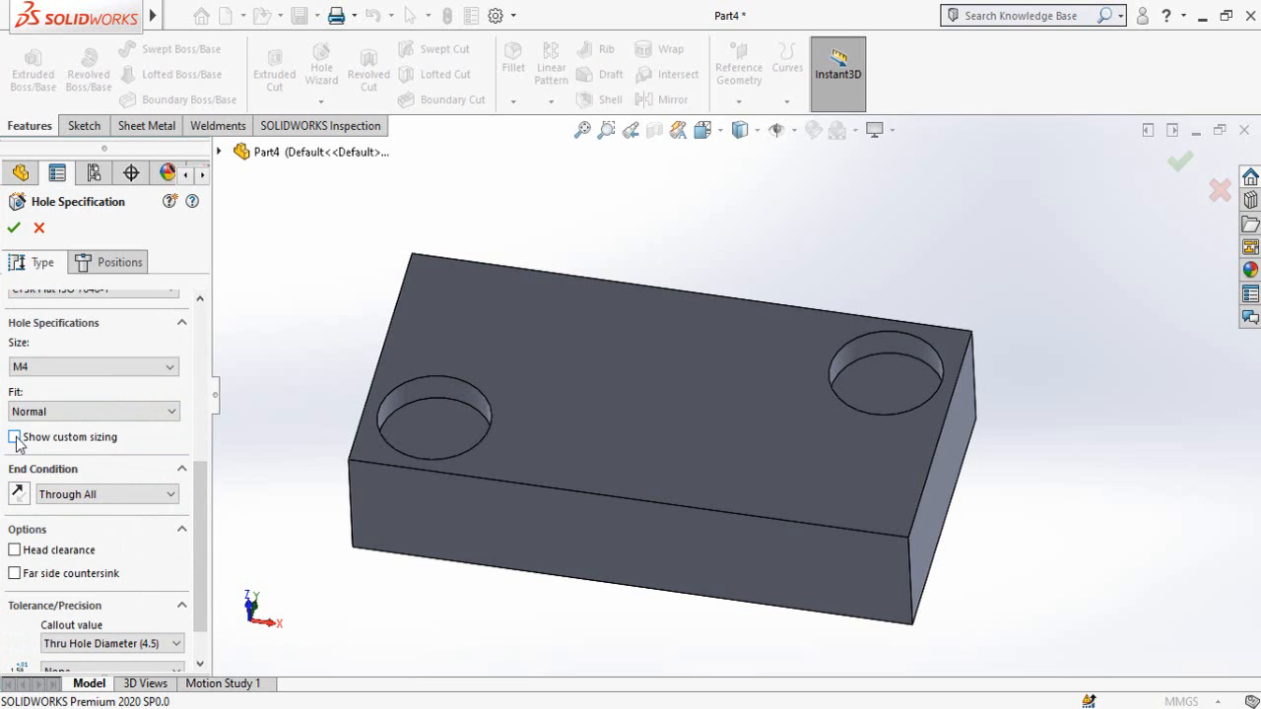
left_click(13, 437)
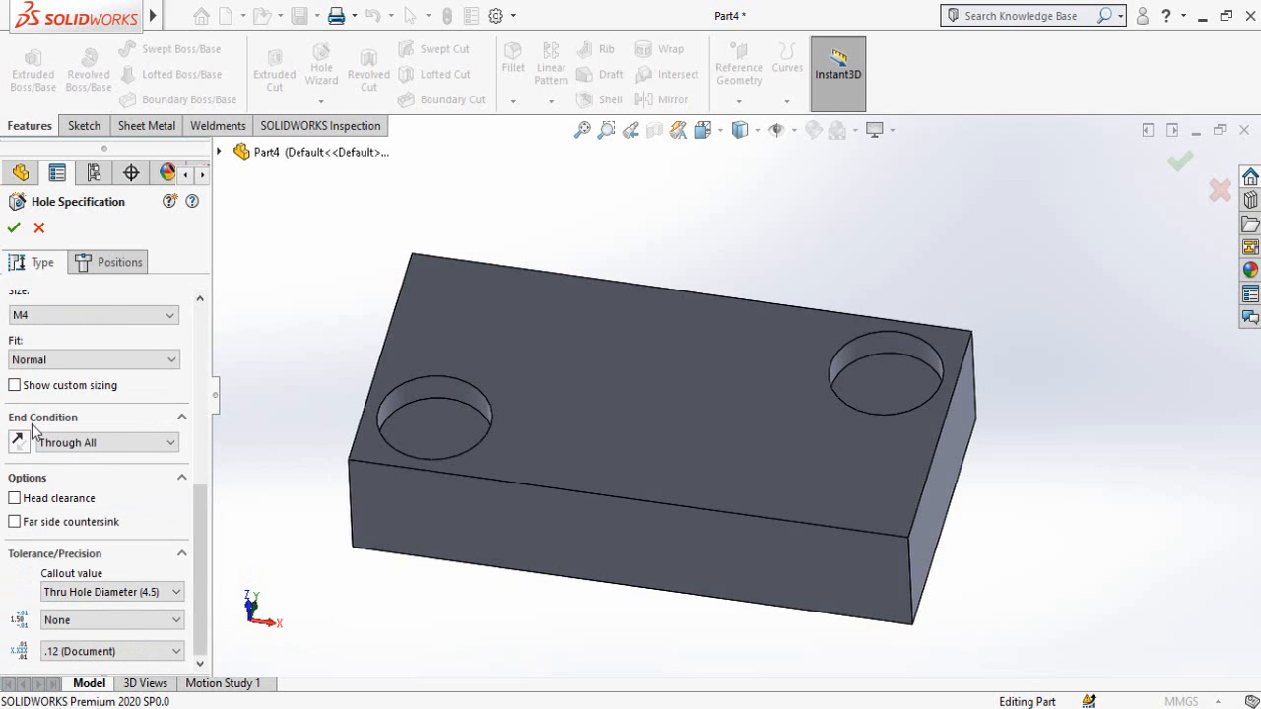
mouse_move(323, 440)
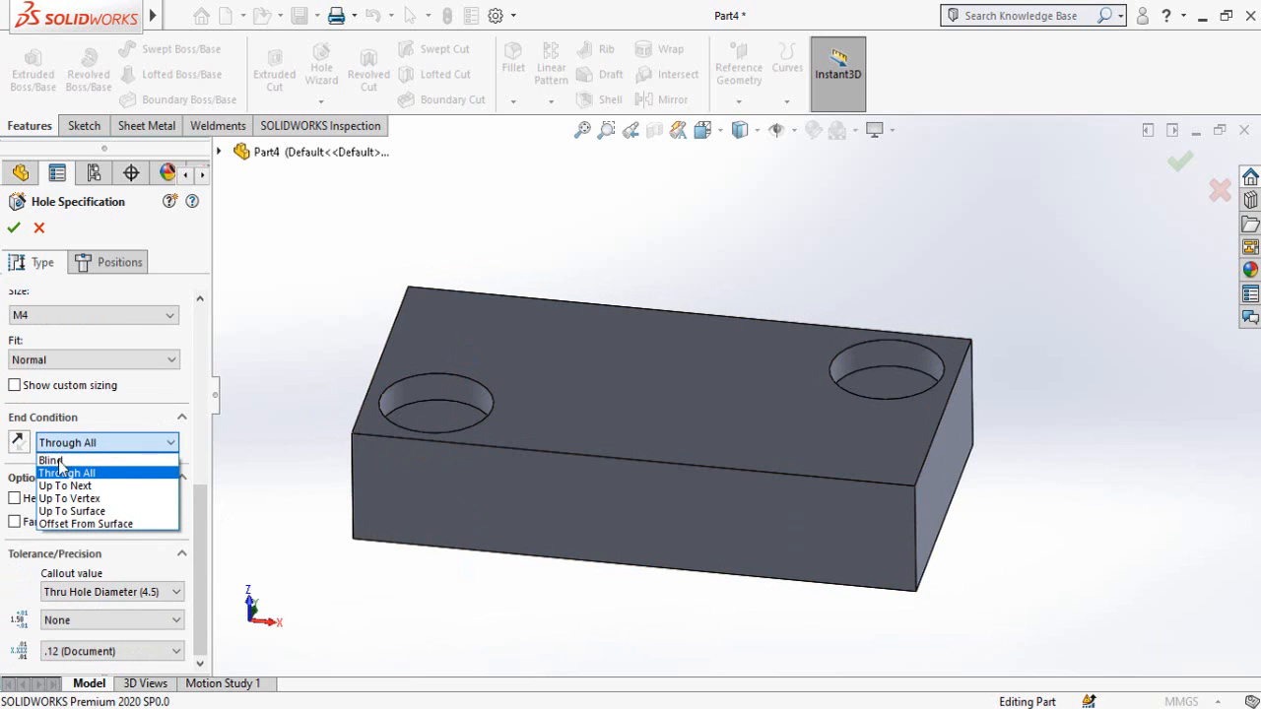
left_click(51, 460)
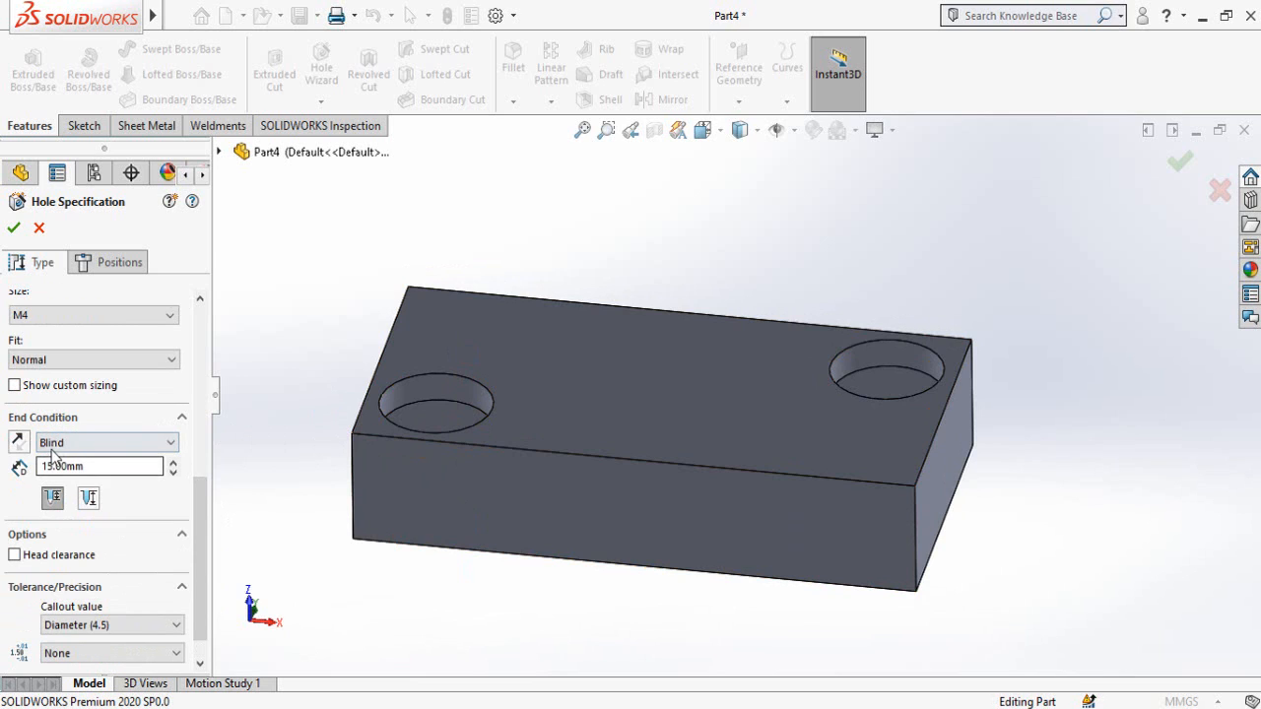
left_click(106, 443)
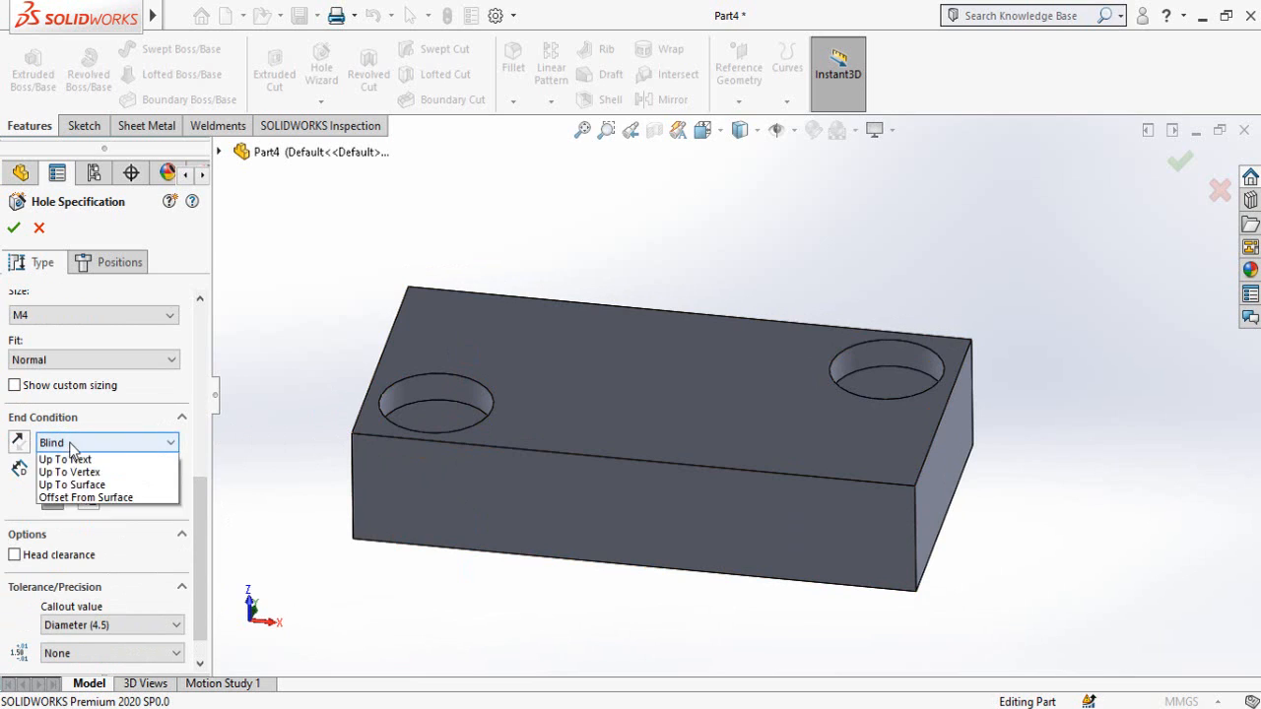
left_click(88, 442)
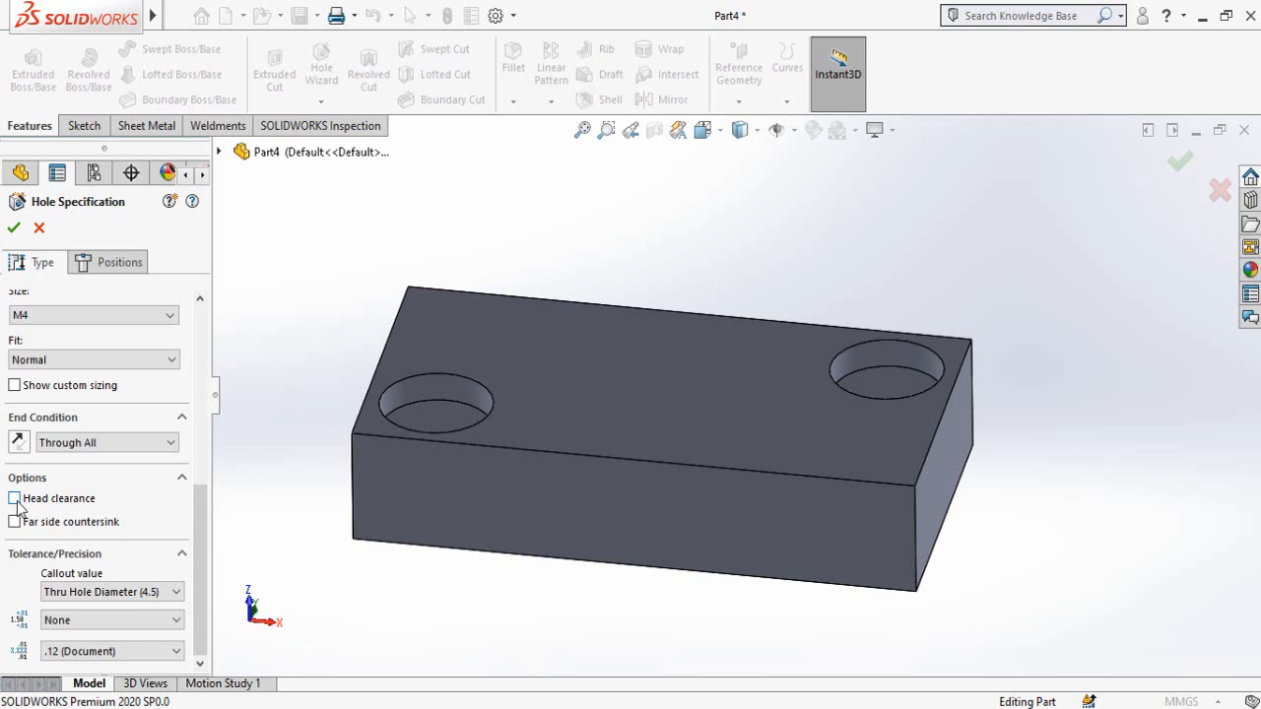
left_click(14, 497)
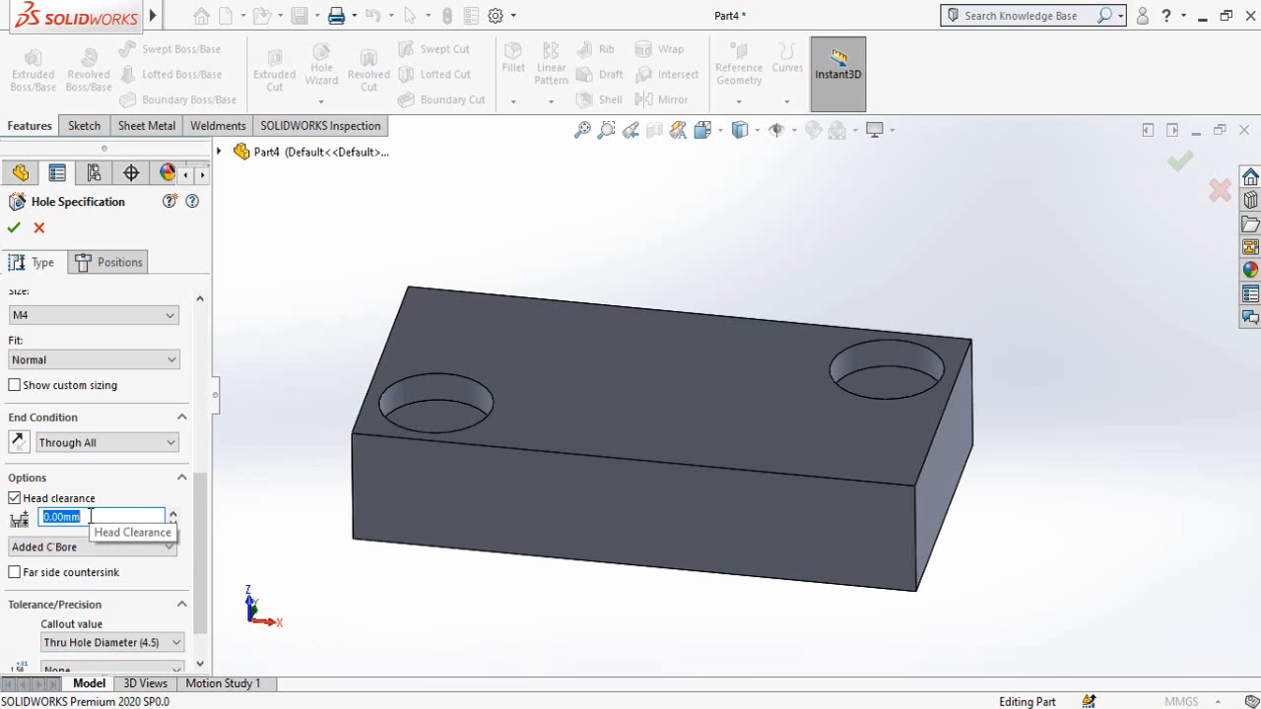
type("3")
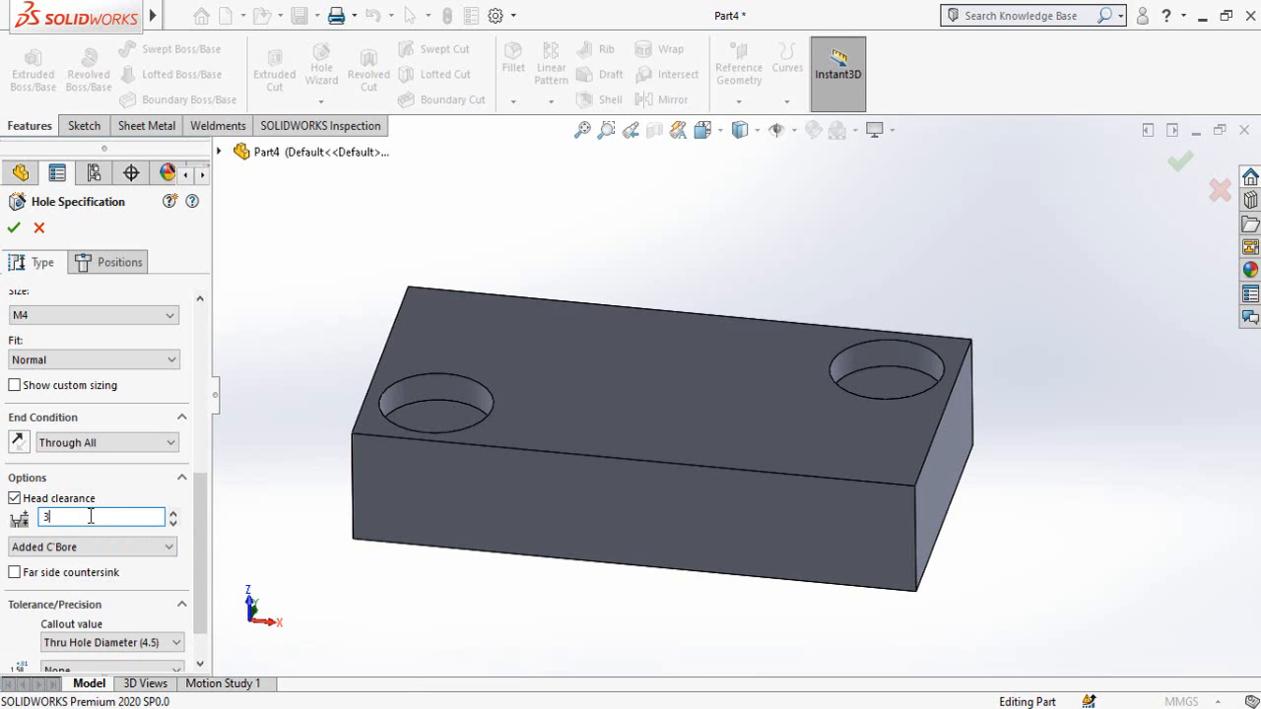
scroll("down", 3)
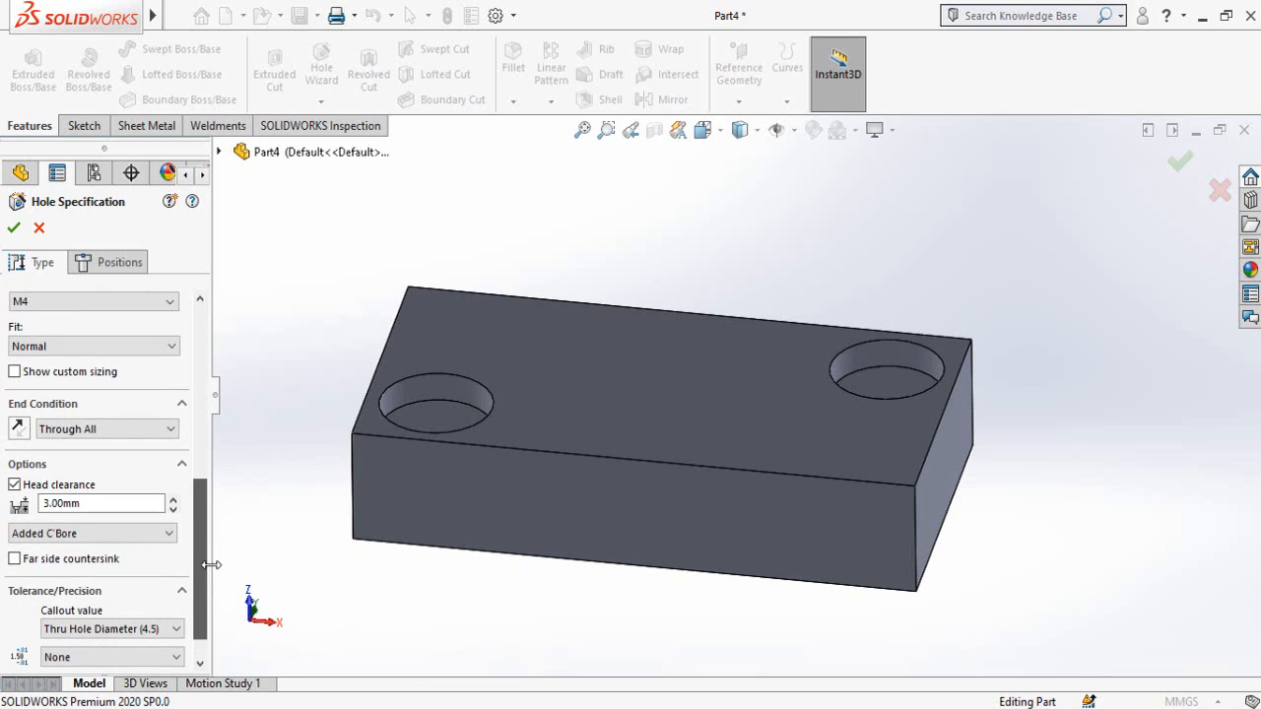
Place the M4 holes at the recess centres on the top face and confirm
left_click(110, 261)
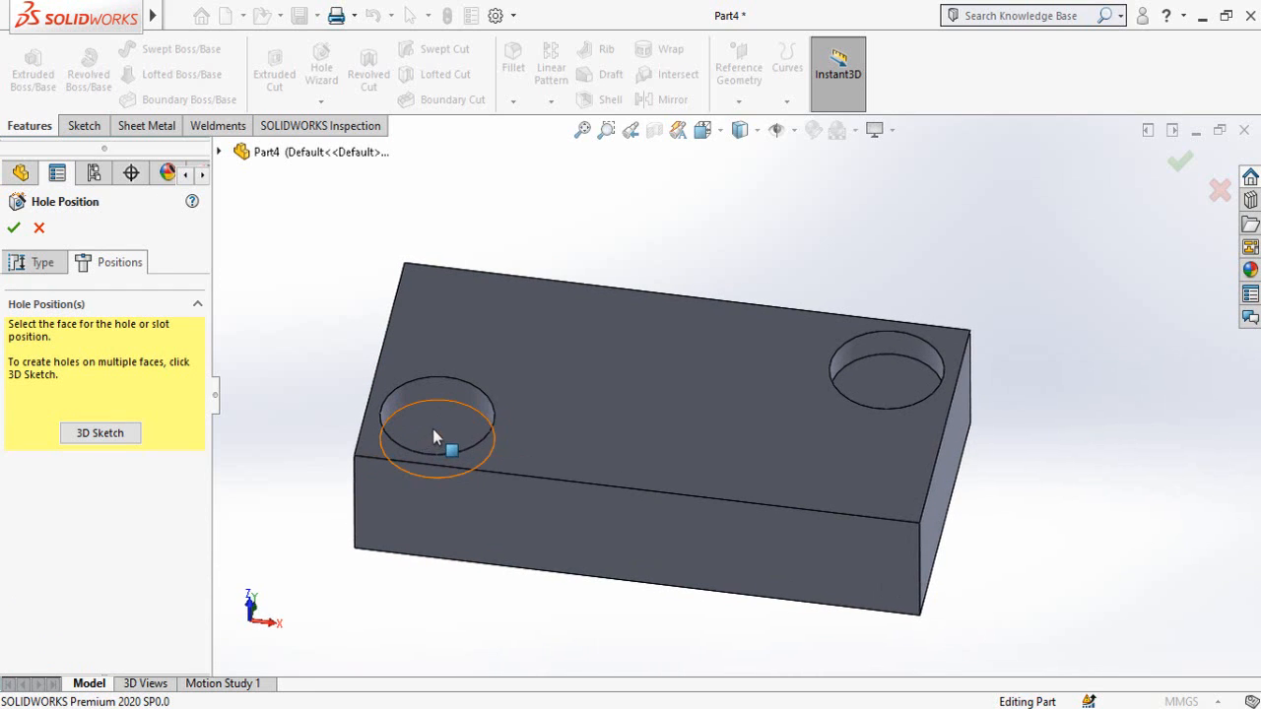
left_click(436, 439)
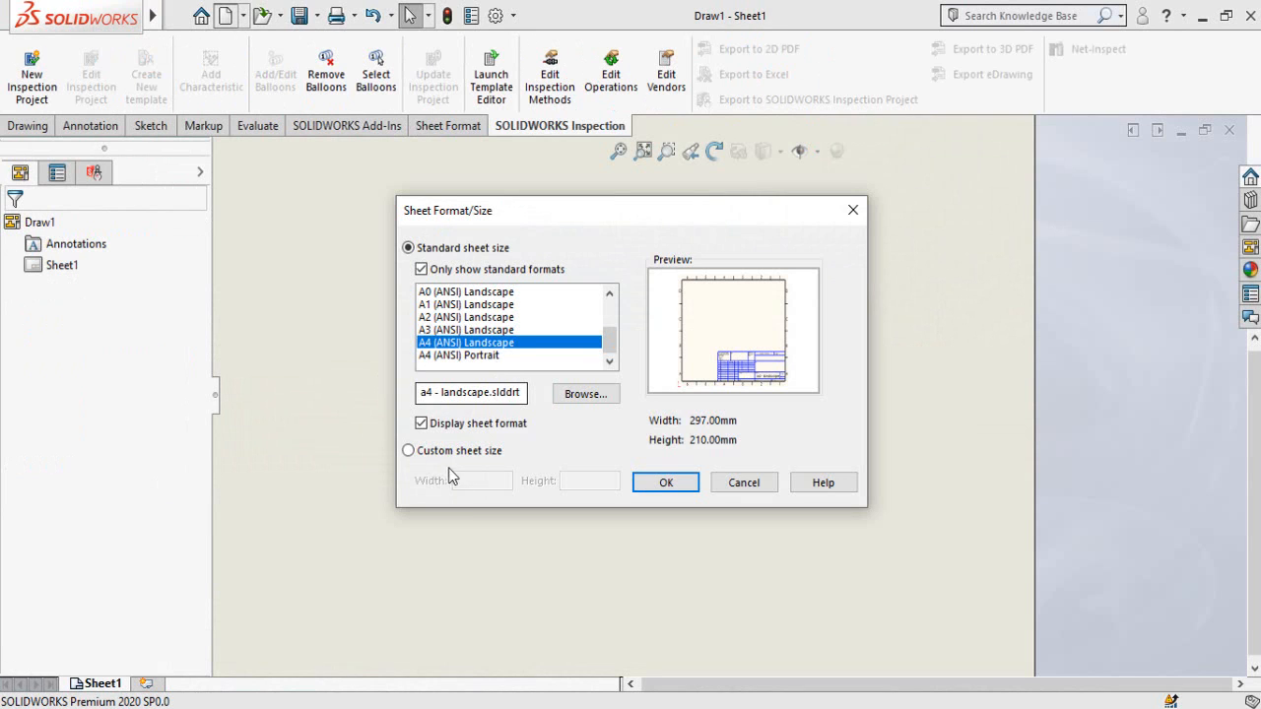
Accept a custom sheet size and place a previewed top view of the block on the sheet
left_click(408, 450)
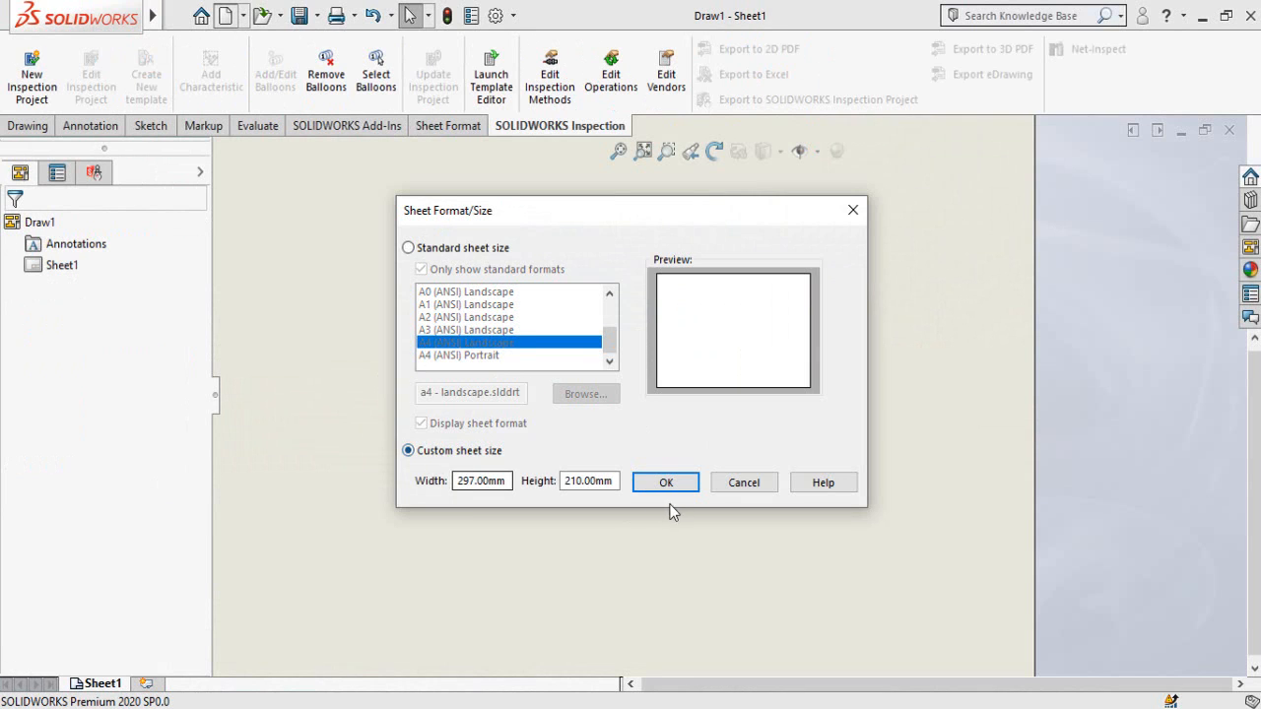
left_click(665, 482)
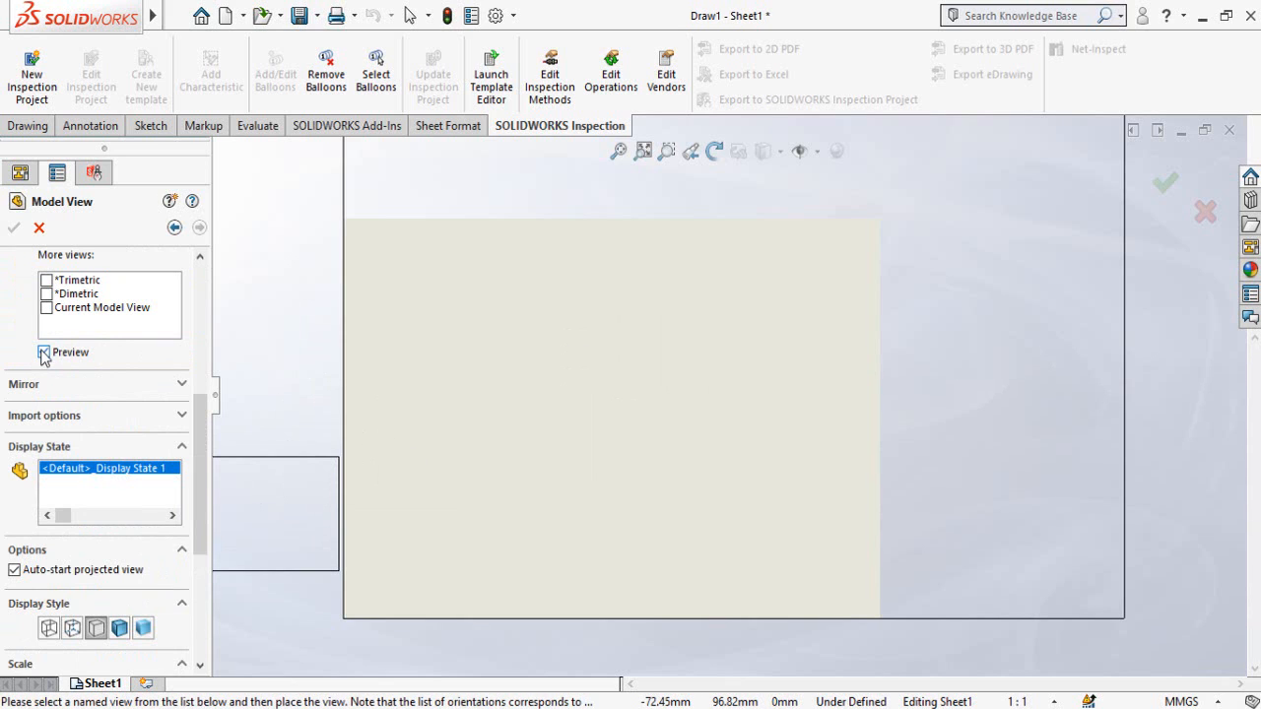
left_click(45, 352)
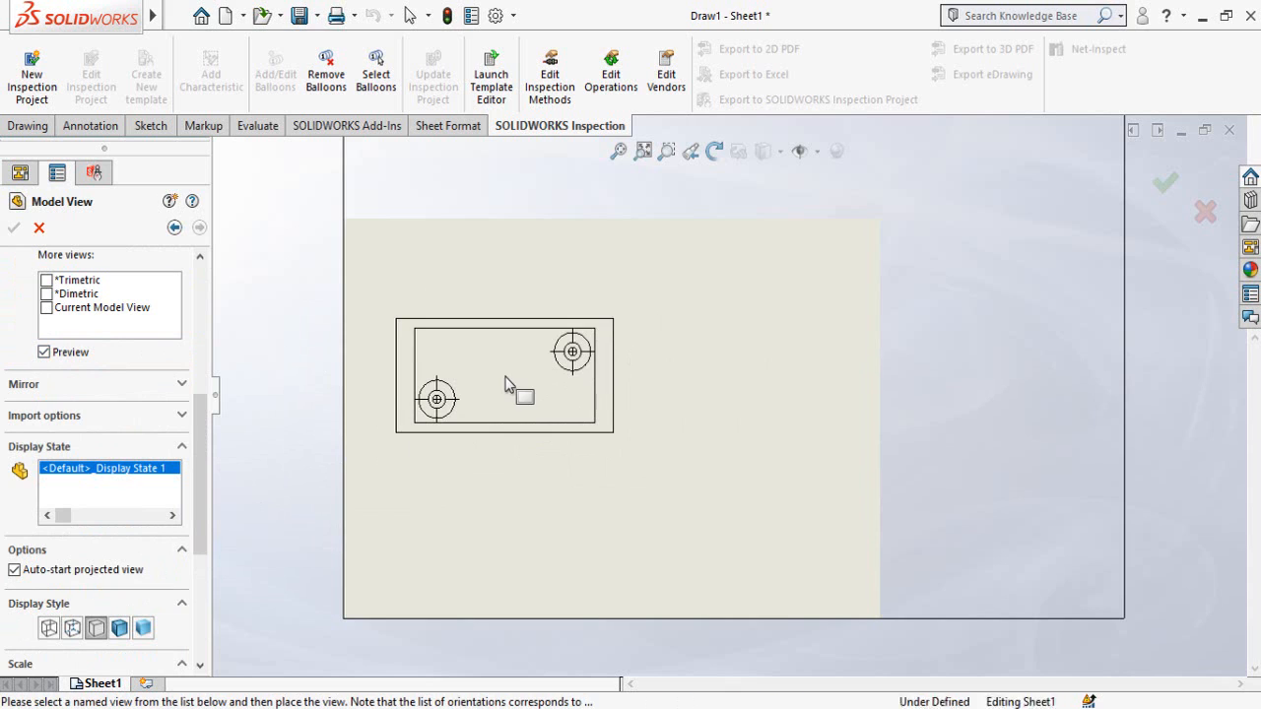
left_click(13, 228)
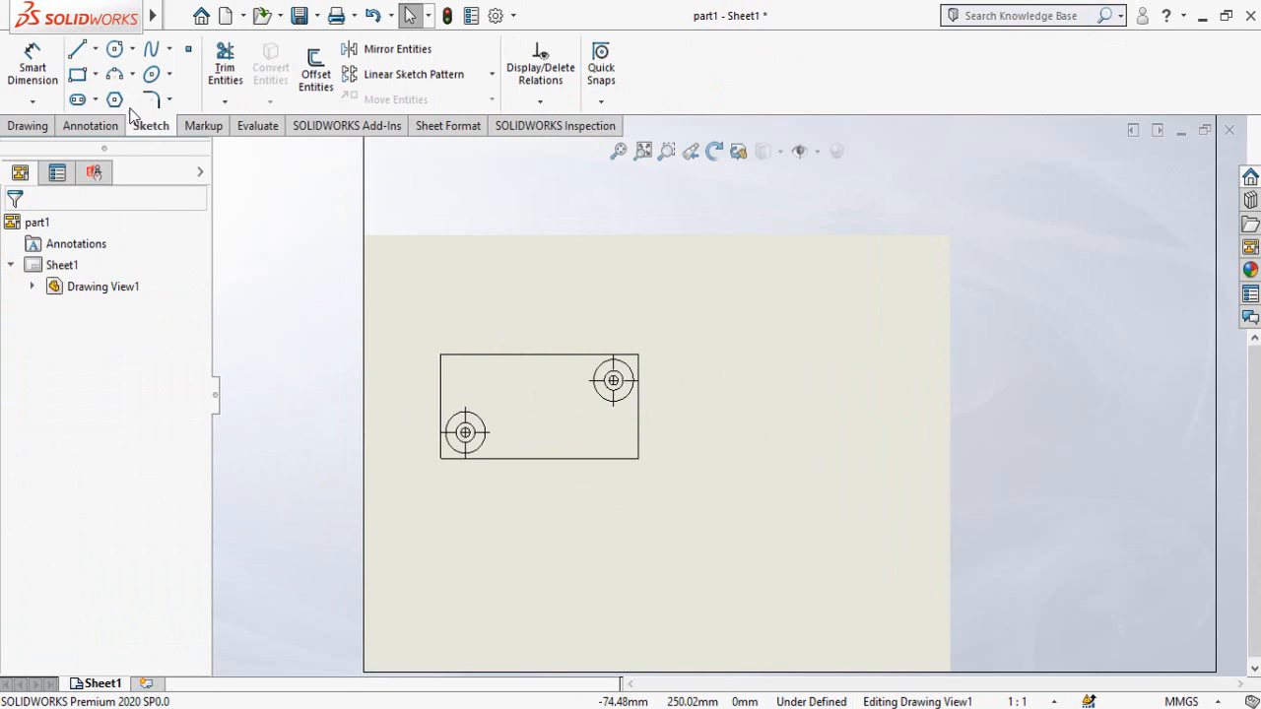
Draw a stepped cutting line through both hole centres extending past the view edges
left_click(77, 48)
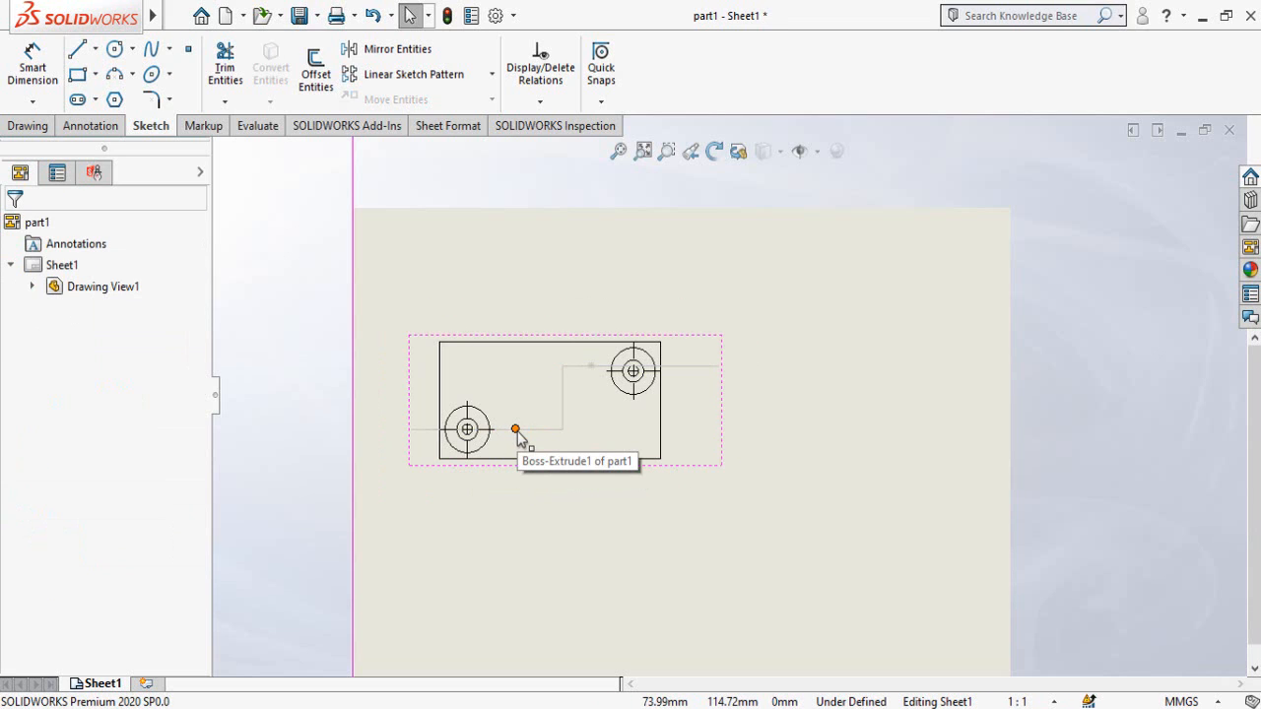
left_click(515, 431)
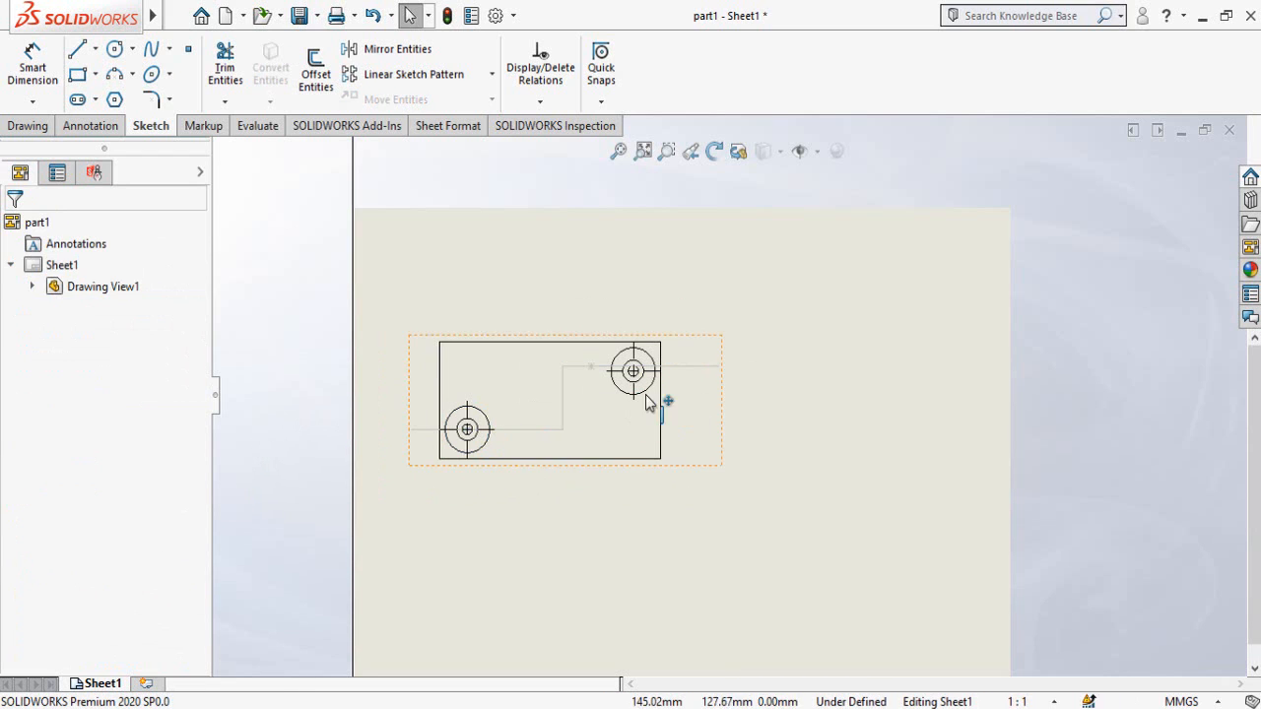
left_click(590, 367)
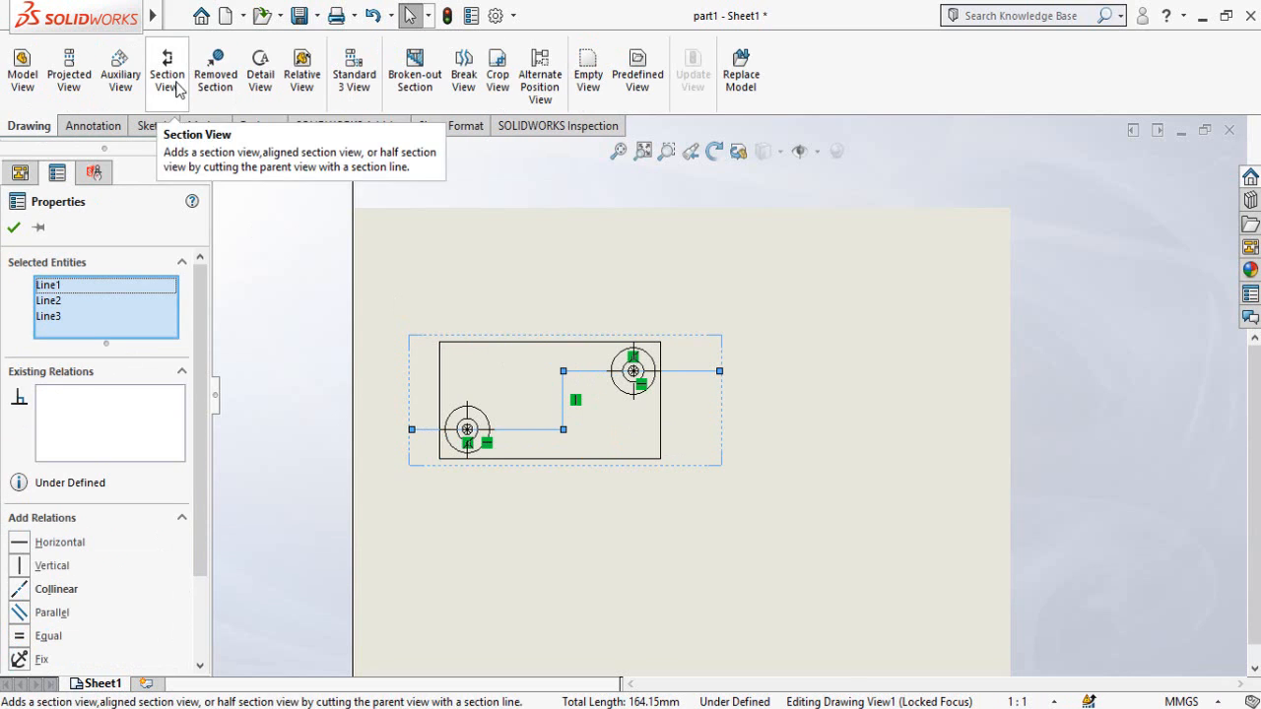
Create a legacy foreshortened Section A-A with flipped direction, placed below the top view
left_click(167, 69)
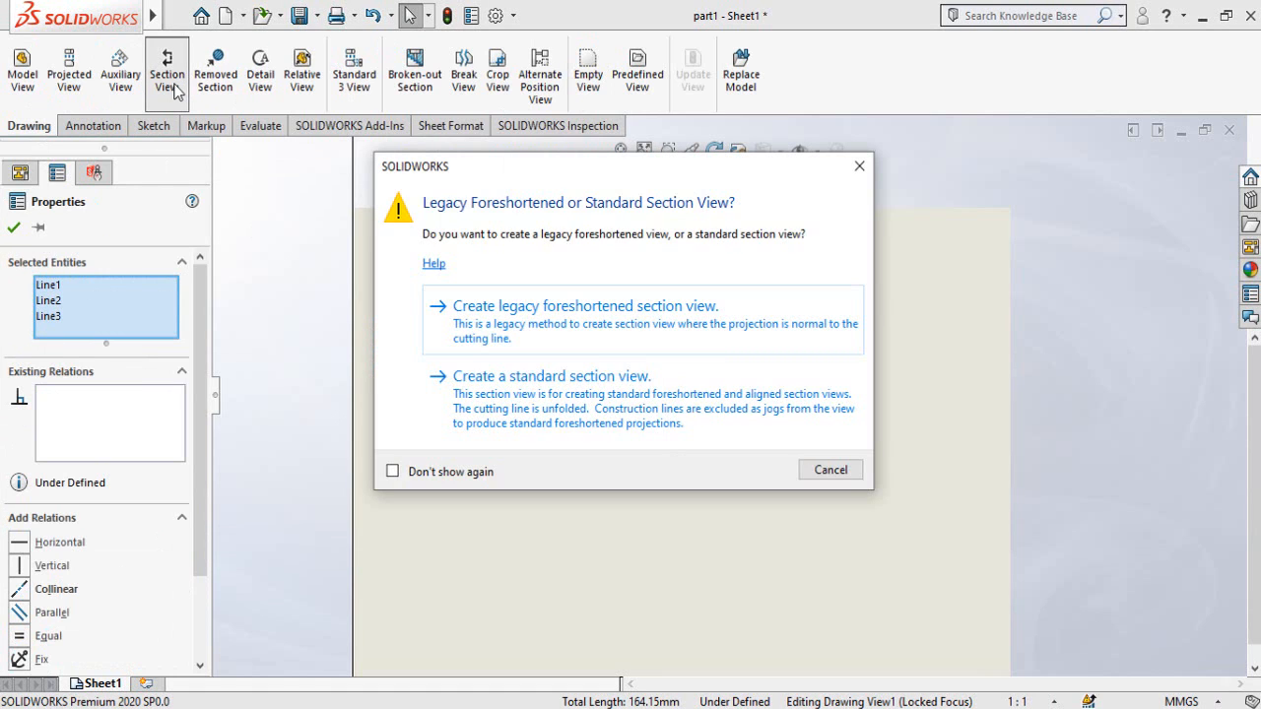
mouse_move(498, 325)
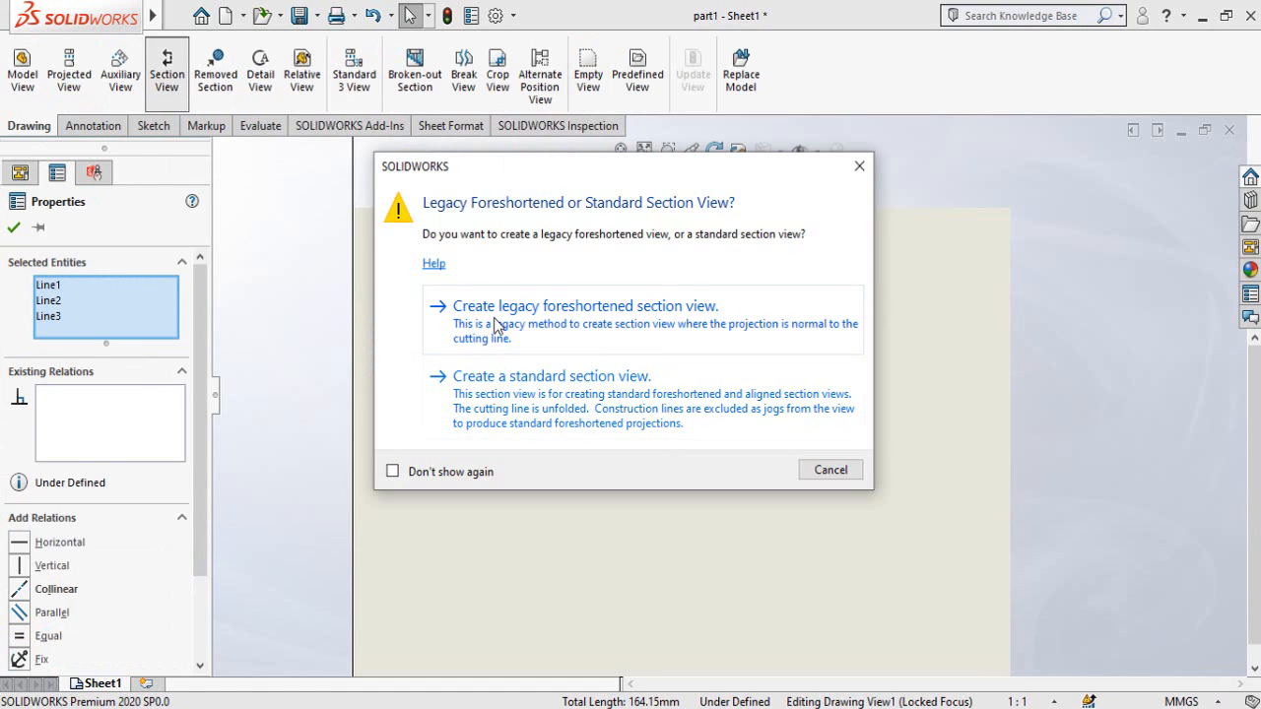
left_click(552, 375)
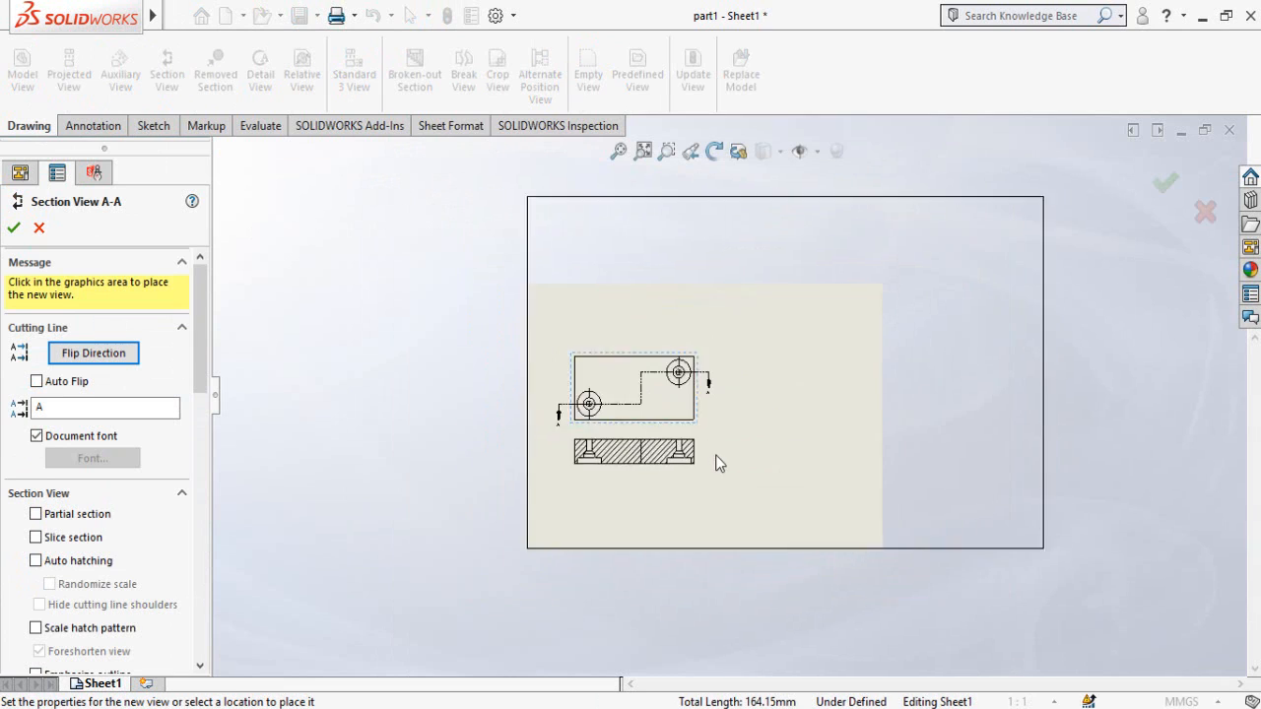
left_click(93, 353)
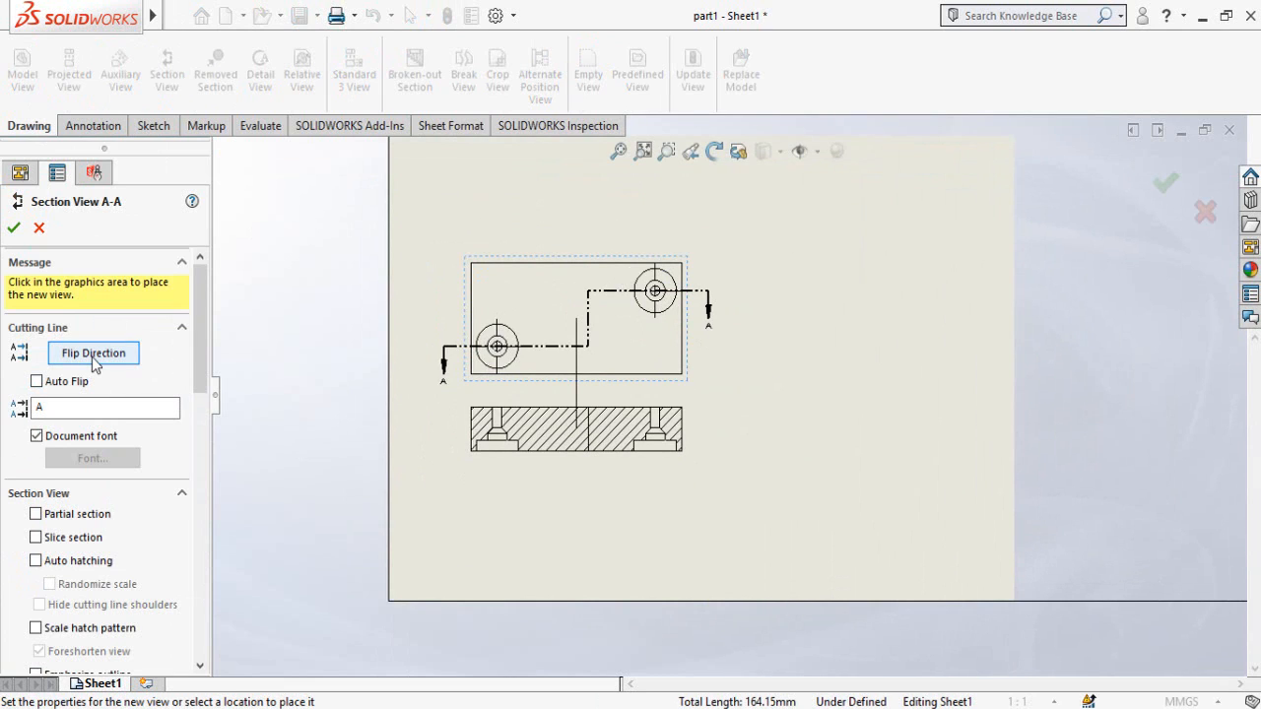
left_click(93, 352)
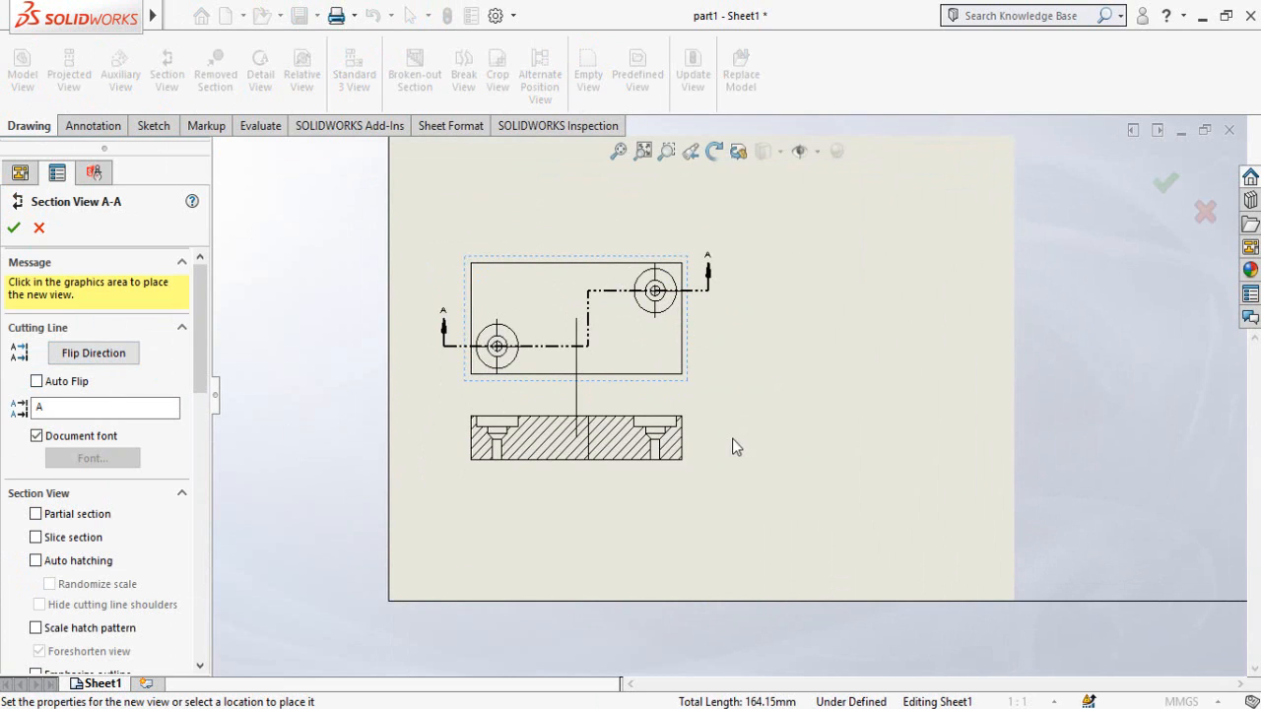
left_click(575, 489)
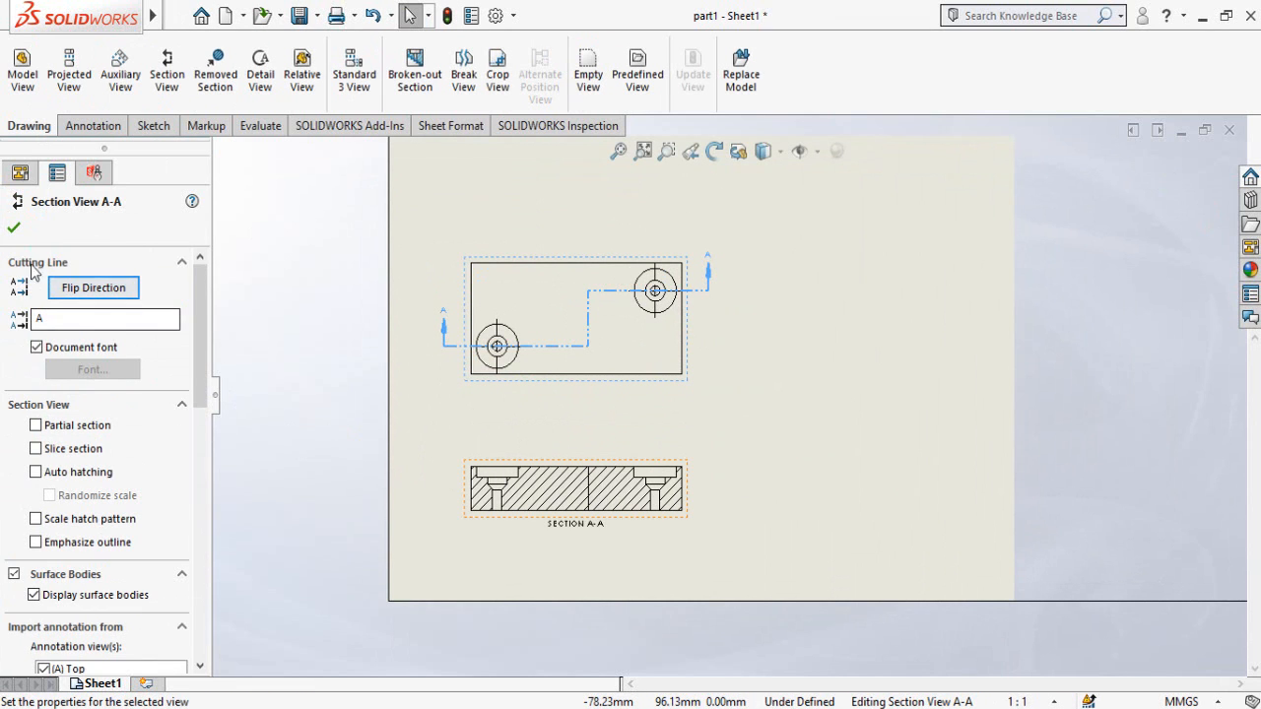
left_click(19, 172)
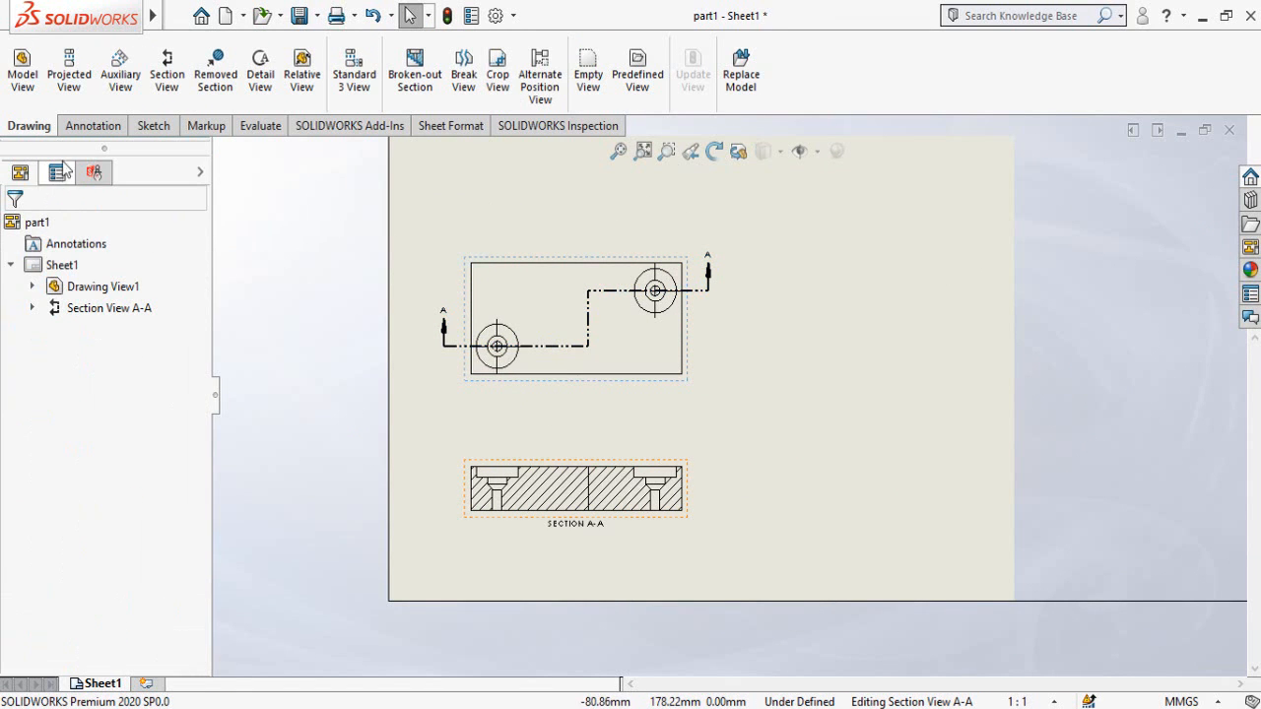
Auto-insert centerlines through both hole axes of Section A-A using Select View
left_click(91, 125)
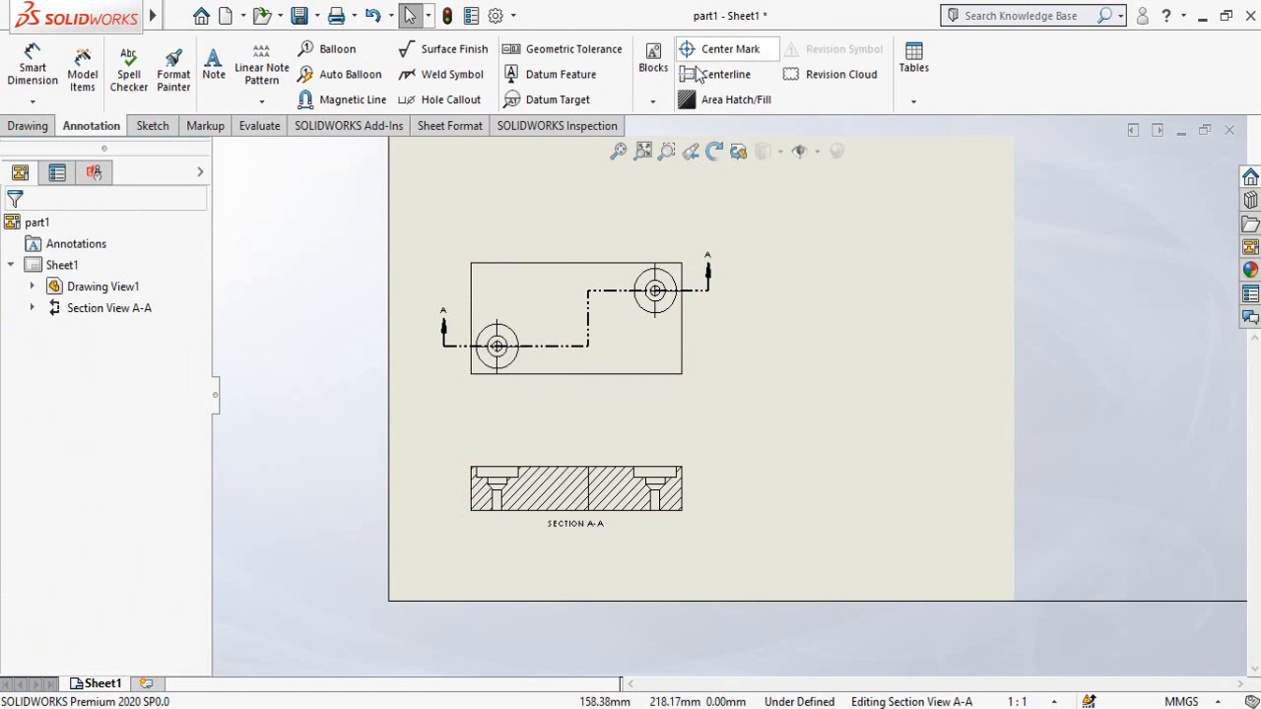
left_click(727, 74)
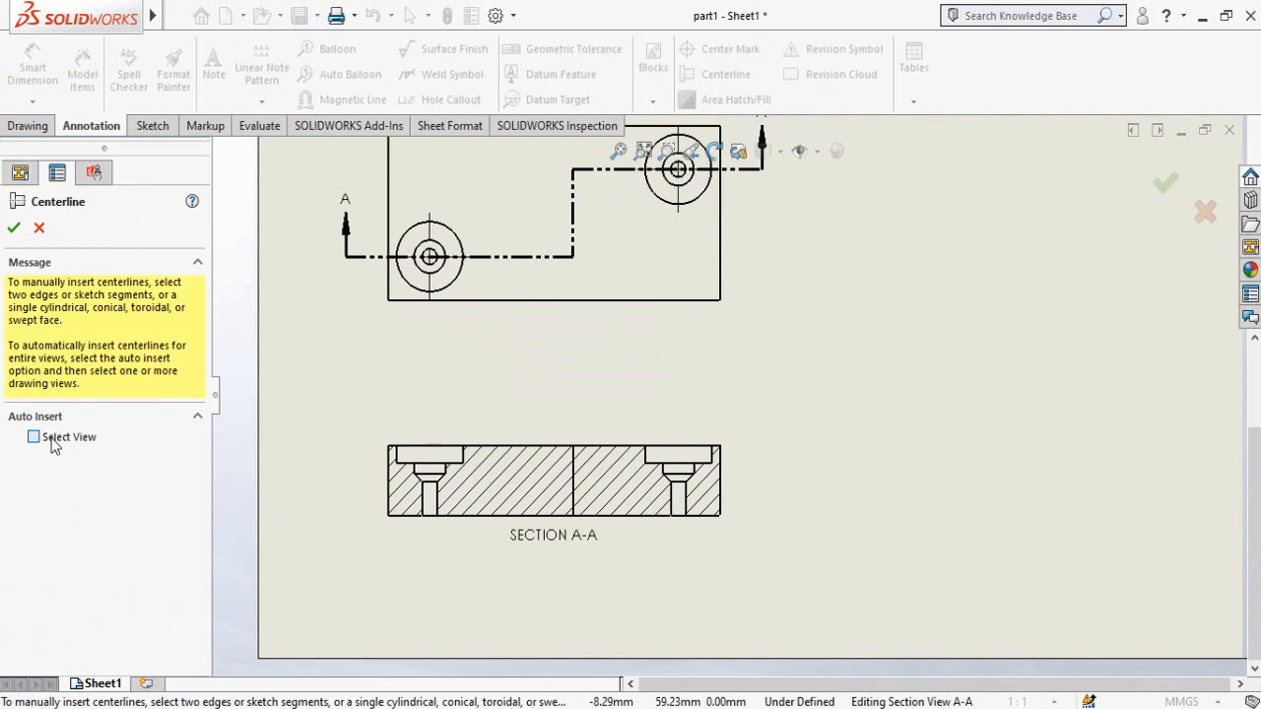
left_click(33, 436)
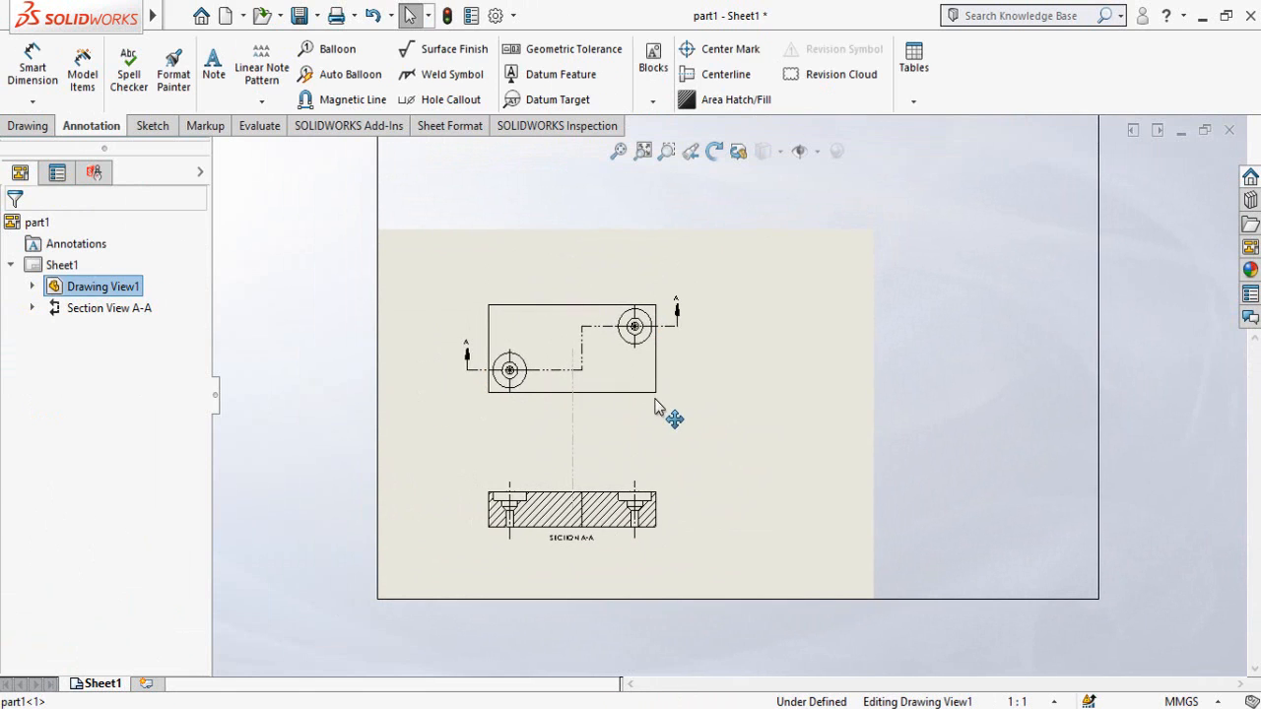
Set Drawing View1 to a custom 2:1 scale so both views fill the sheet
left_click(571, 350)
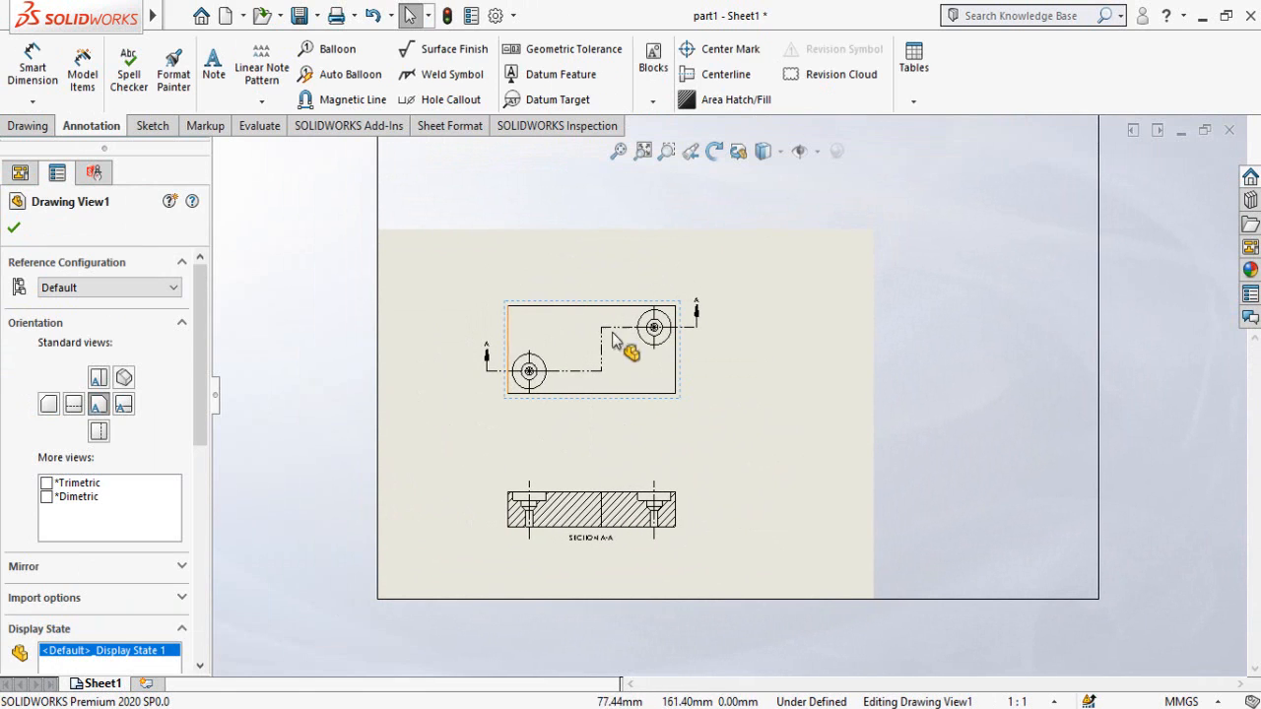
mouse_move(414, 458)
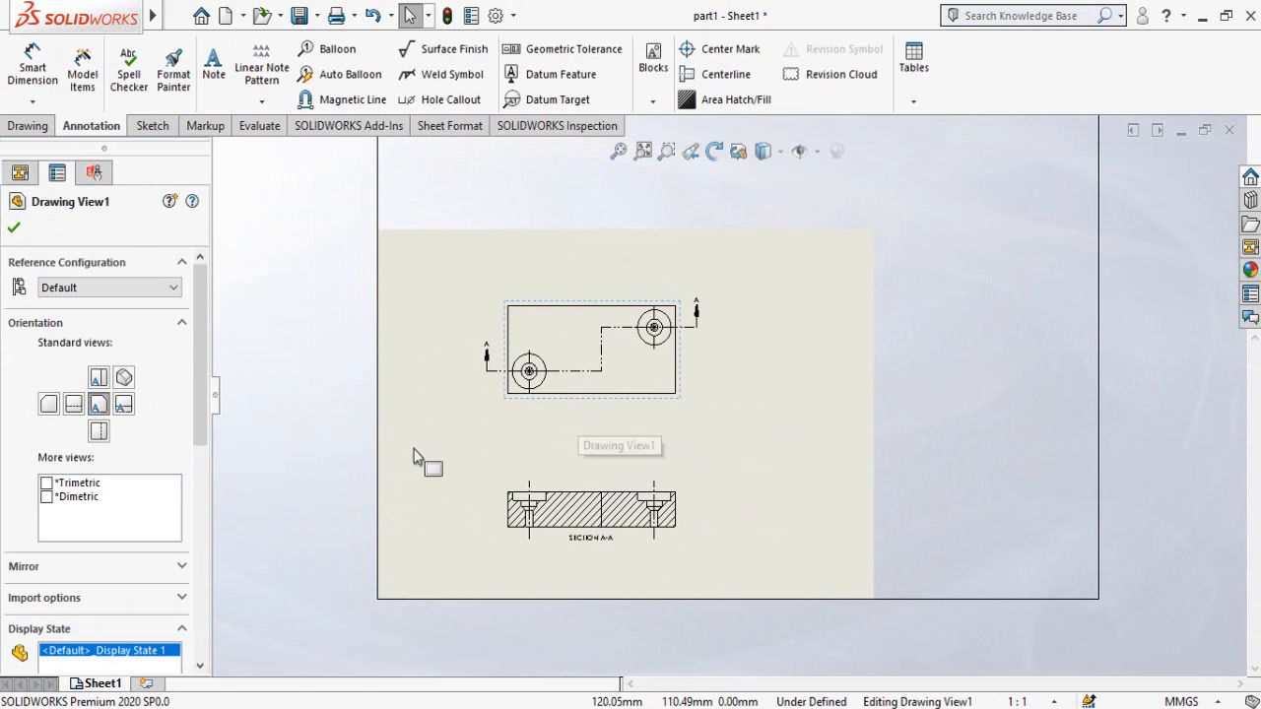
scroll("down", 3)
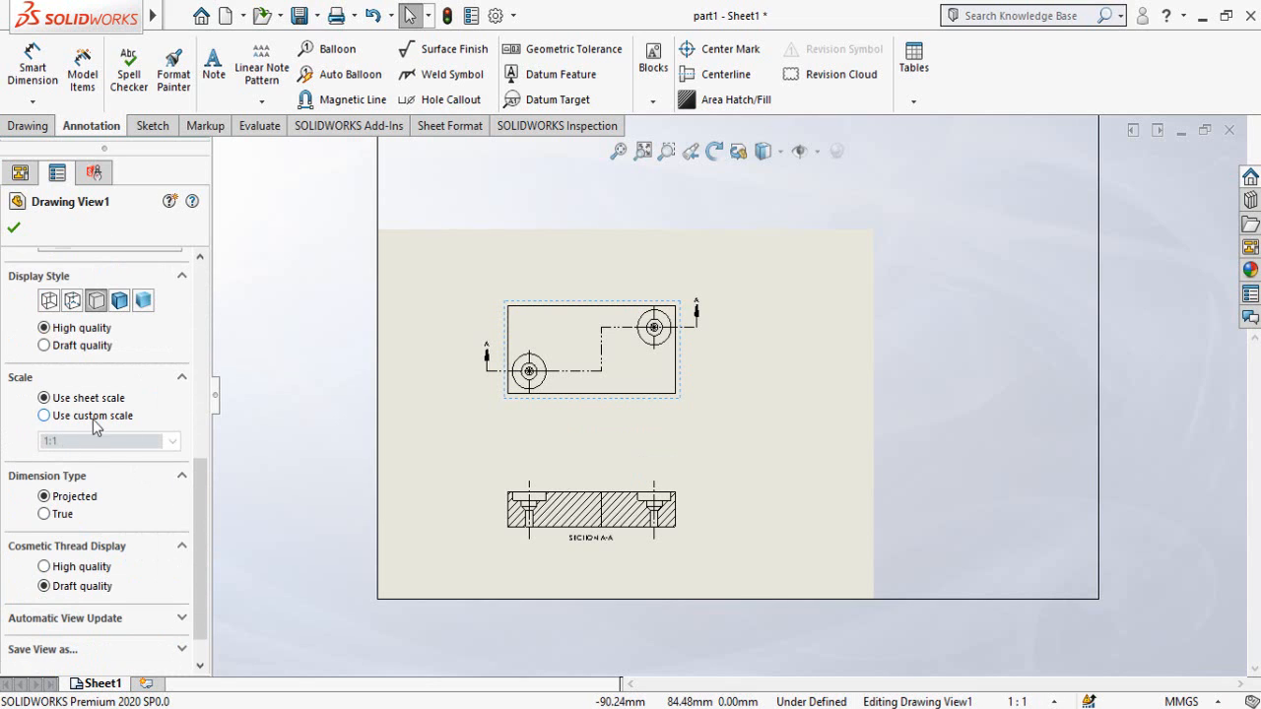
left_click(43, 415)
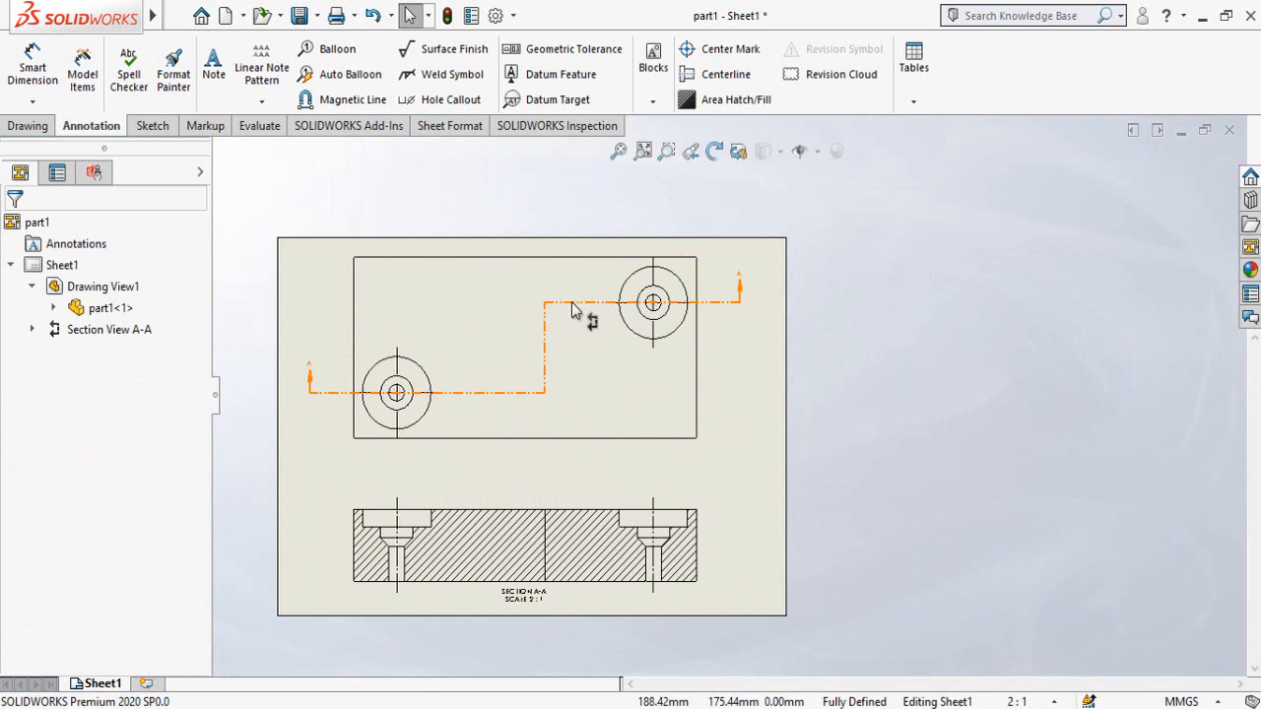
mouse_move(338, 402)
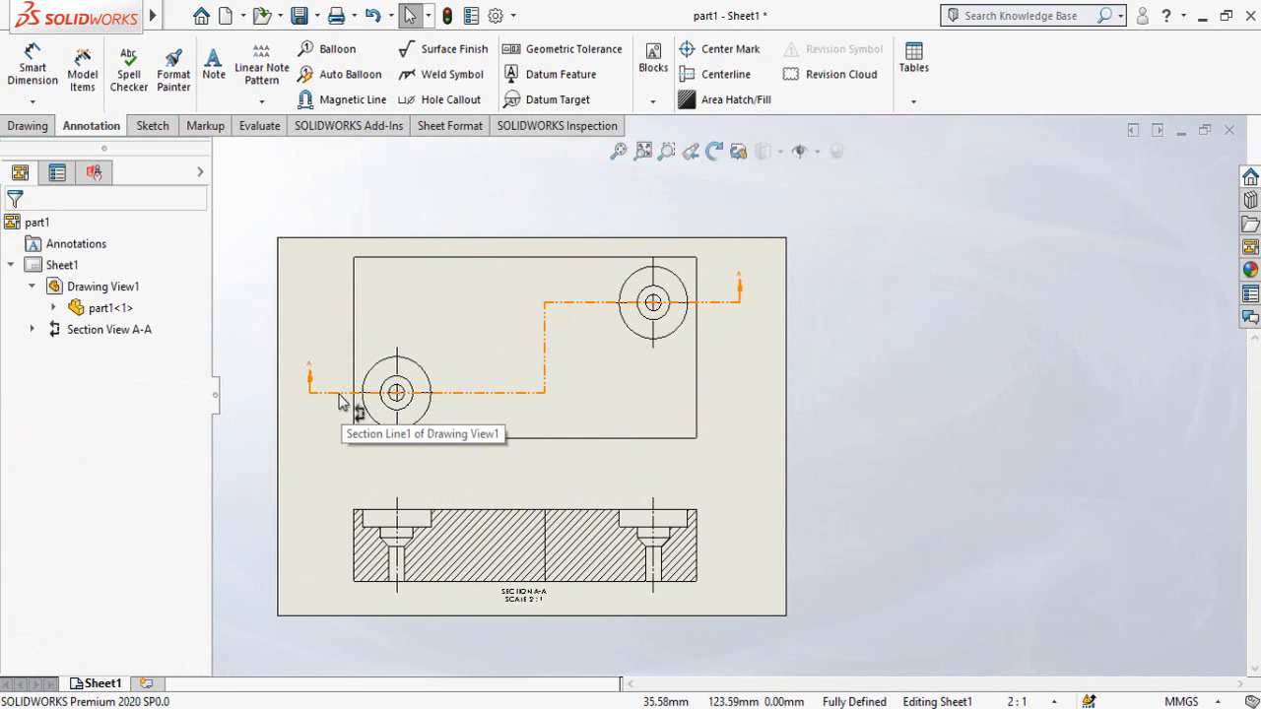
mouse_move(621, 413)
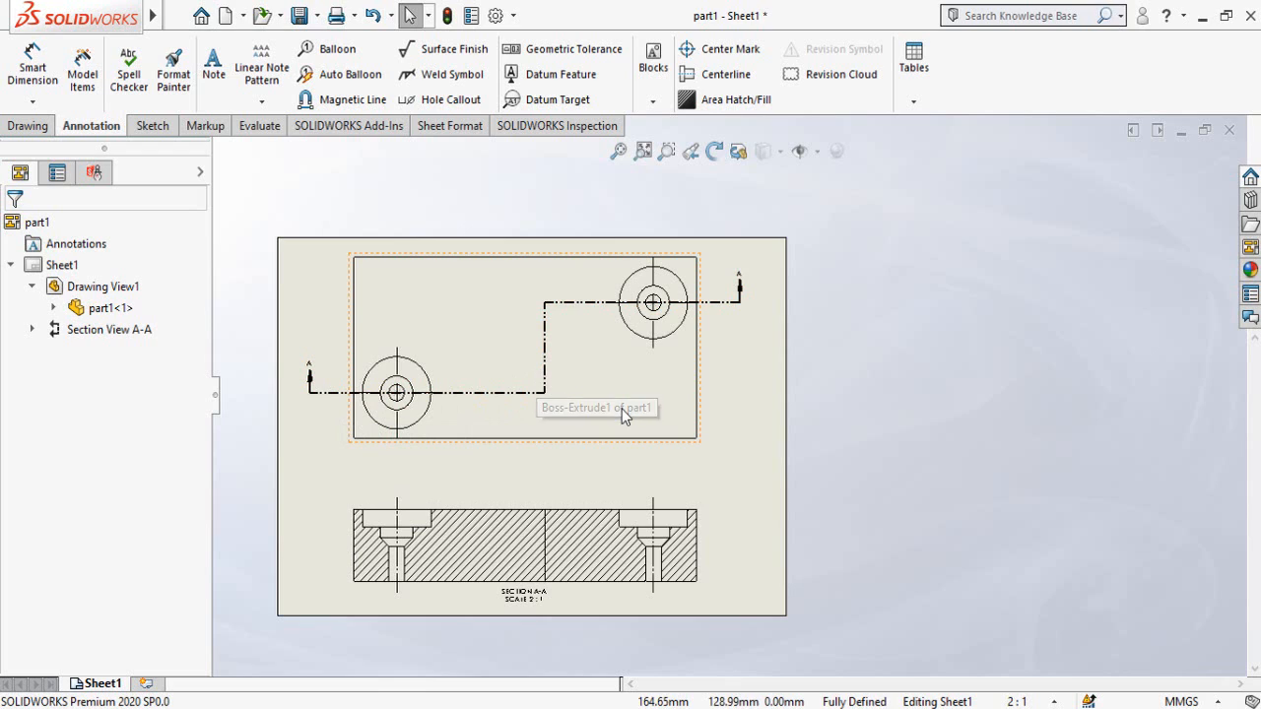